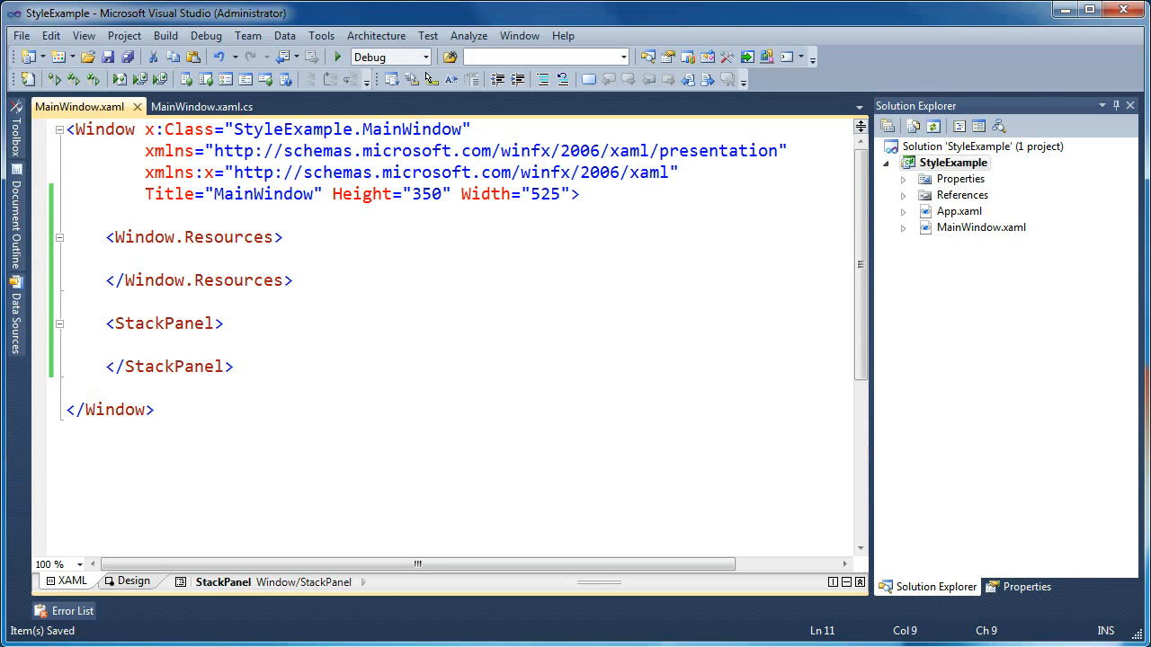
- Add a 50×50 Button with Style set to StaticResource CommonButtonStyle
{"action": "type", "text": "<B"}
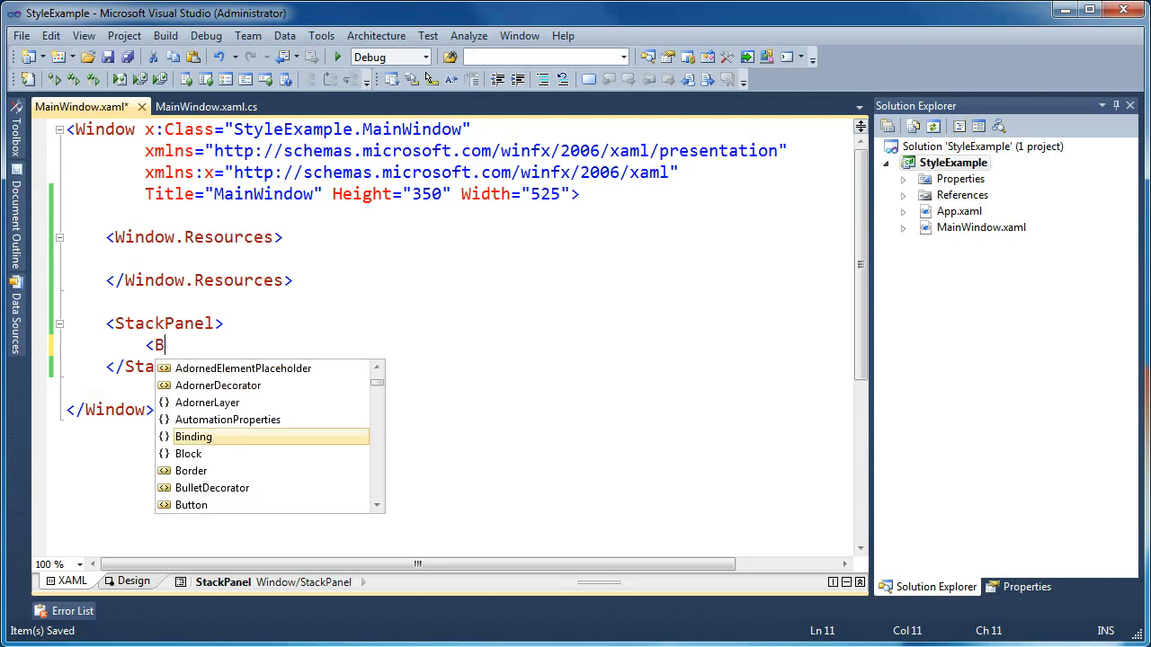
{"action": "type", "text": "utton"}
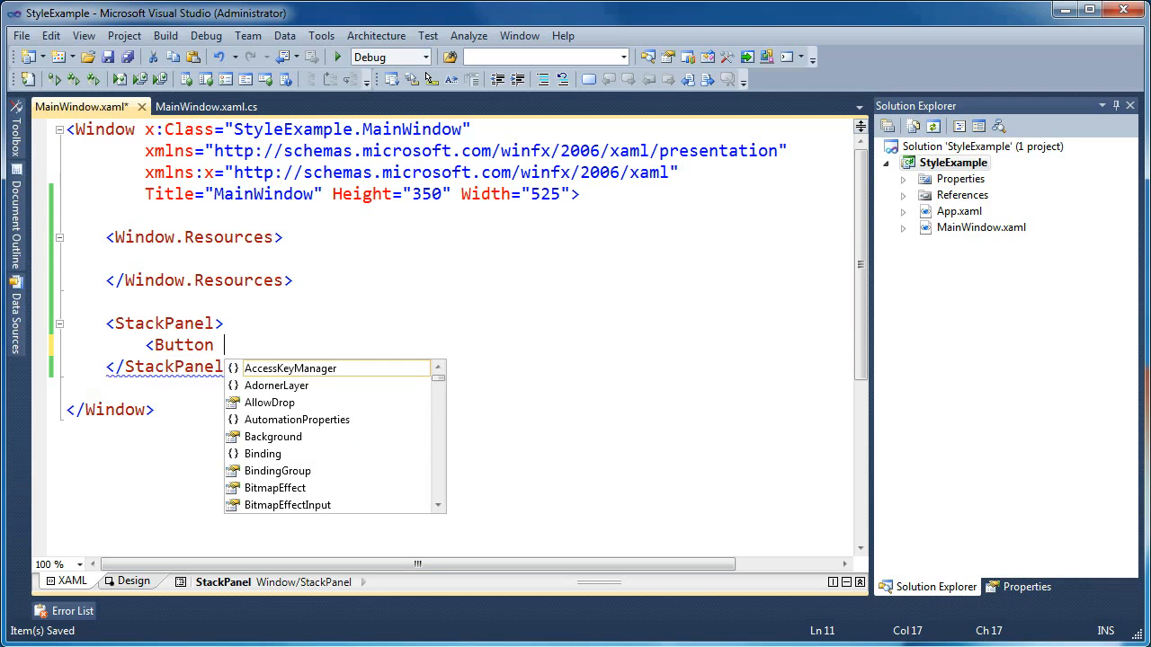
{"action": "type", "text": "Height=\"50\""}
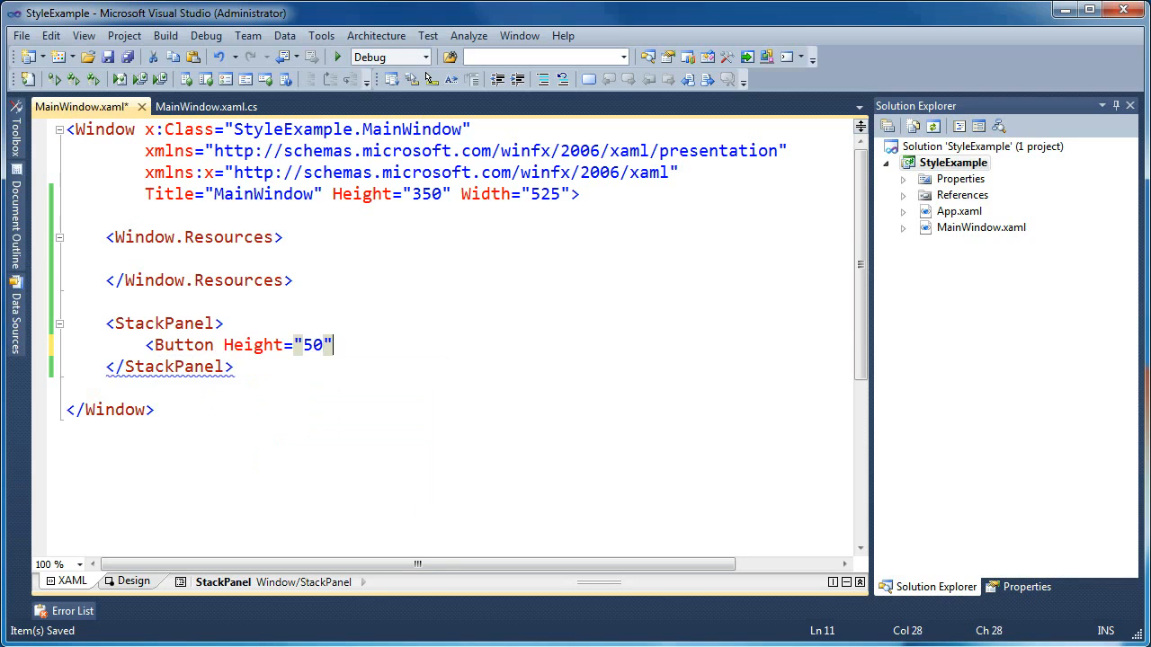
{"action": "type", "text": "Width=\"50\""}
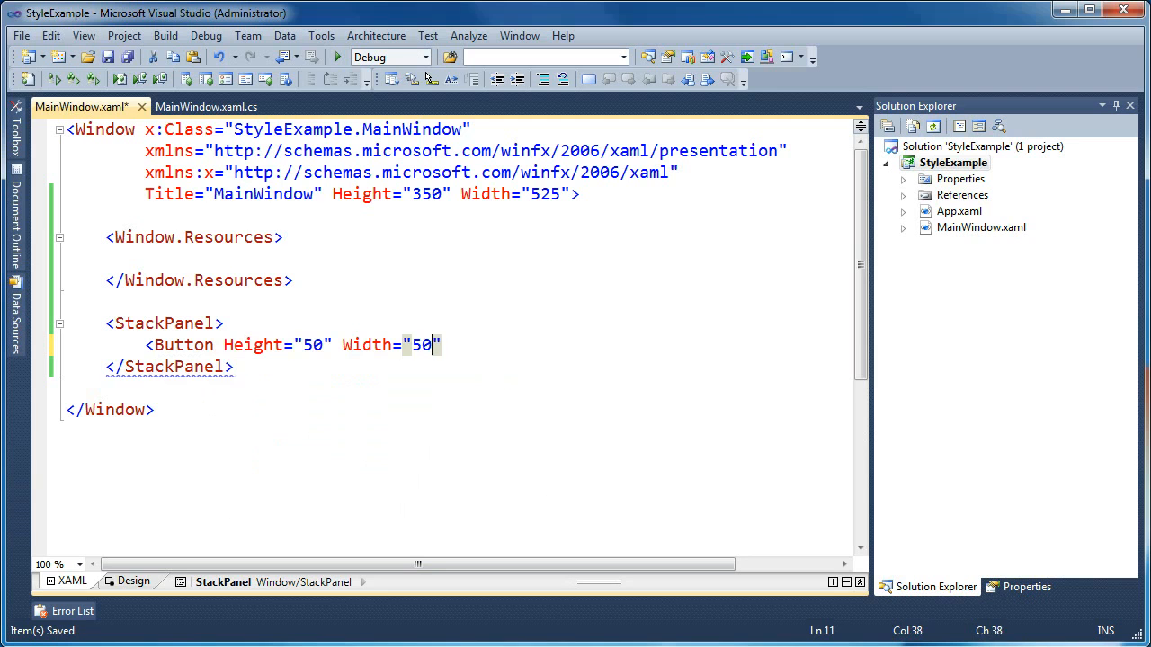
{"action": "type", "text": "Style=\"{St"}
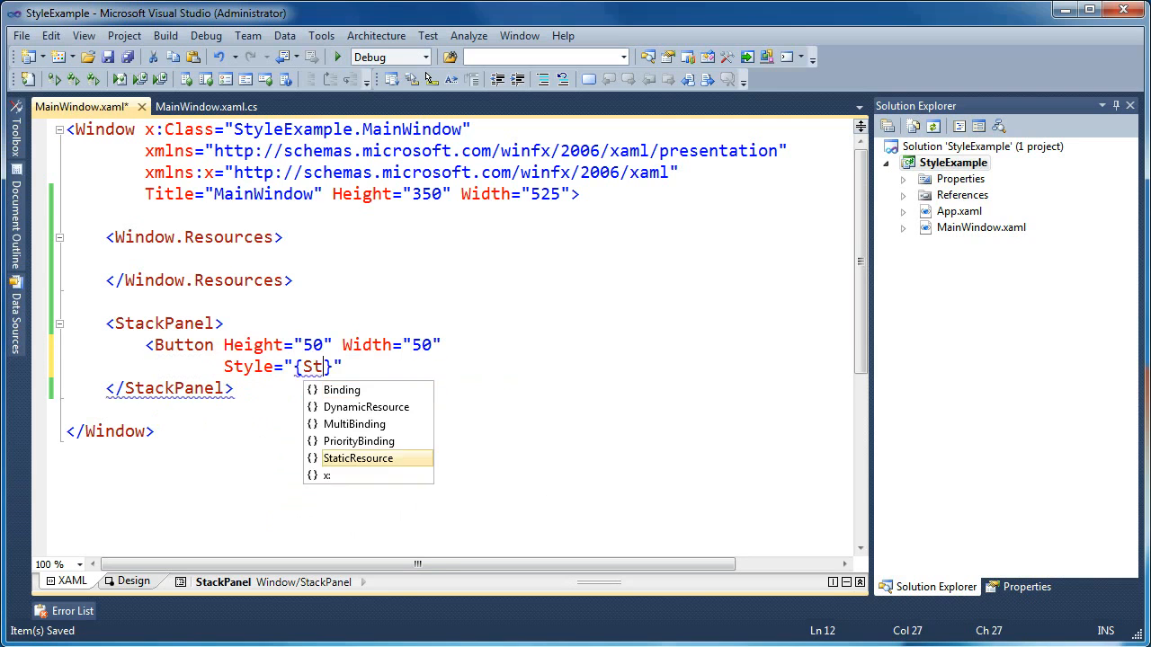
{"action": "type", "text": "aticResource CommonBu"}
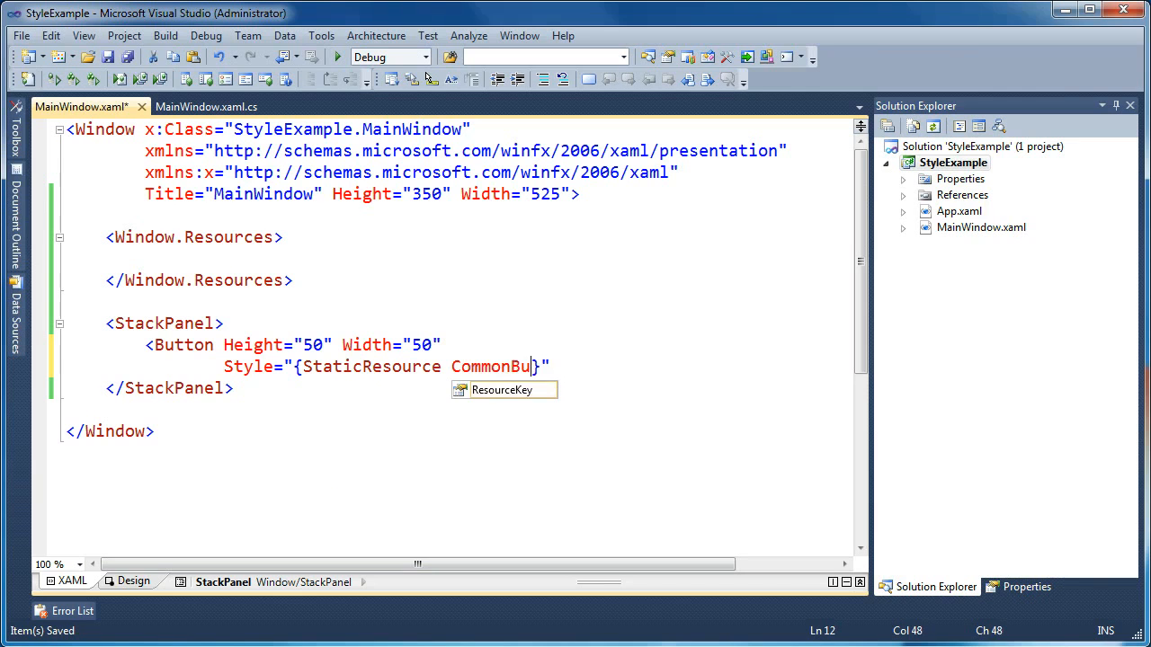
{"action": "type", "text": "ttonStyle"}
{"action": "type", "text": ">"}
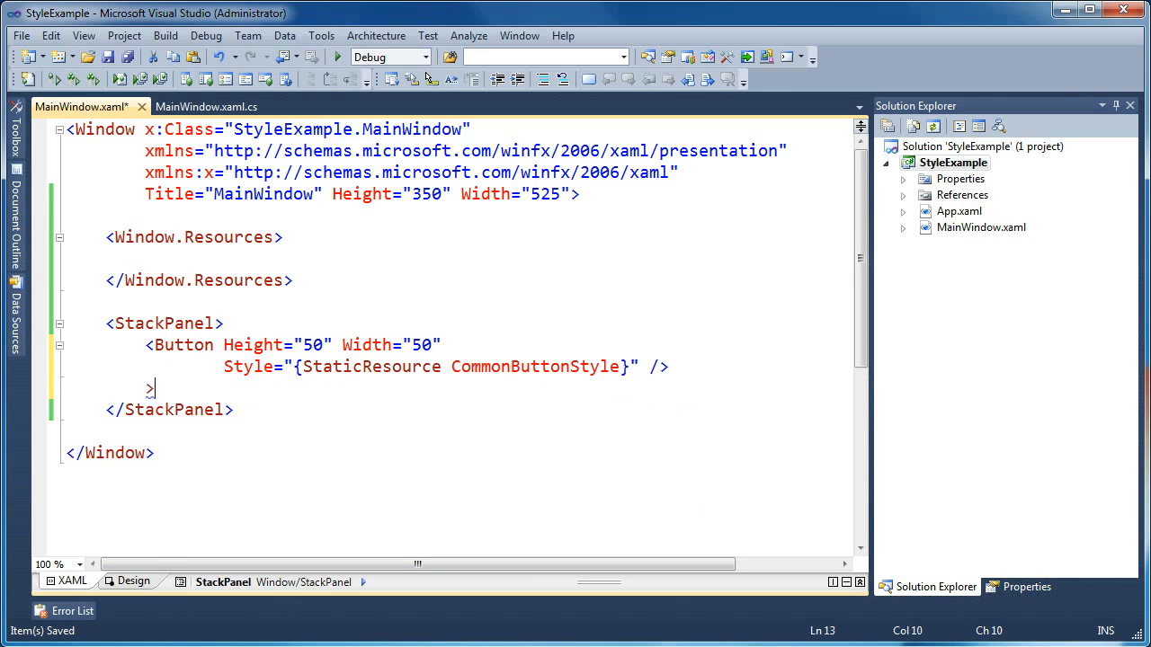
- Add a ToggleButton using CommonButtonStyle with its Content labelled Toggle
{"action": "type", "text": "ToggleButton"}
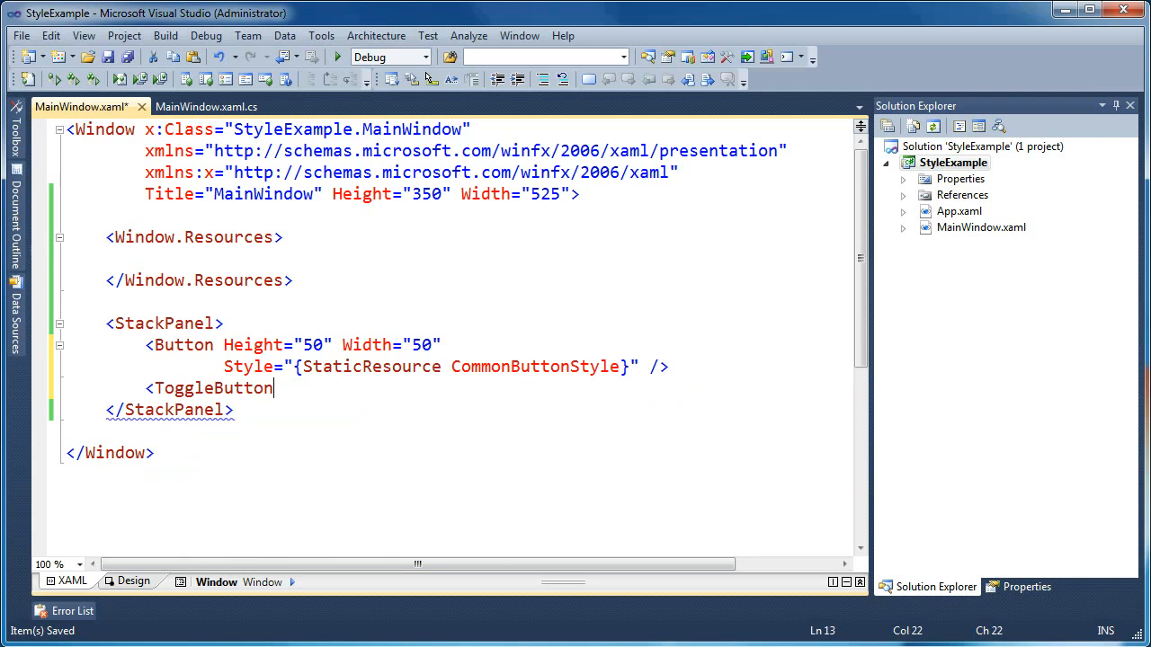
{"action": "type", "text": "Style=\"\""}
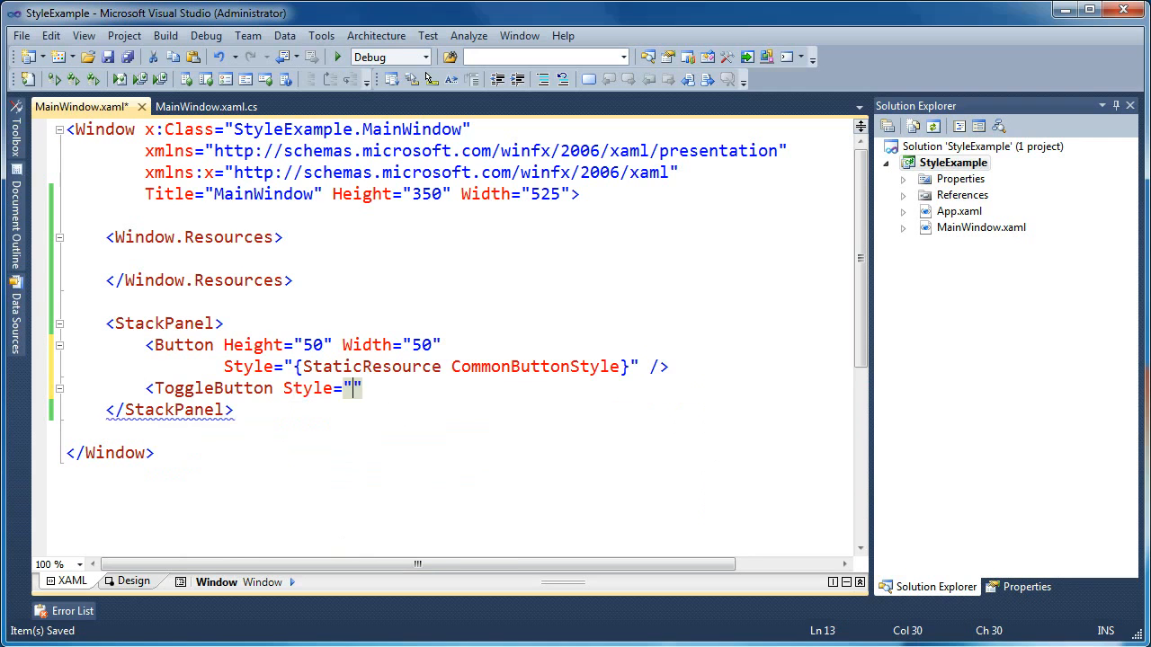
{"action": "type", "text": "{StaticResource}"}
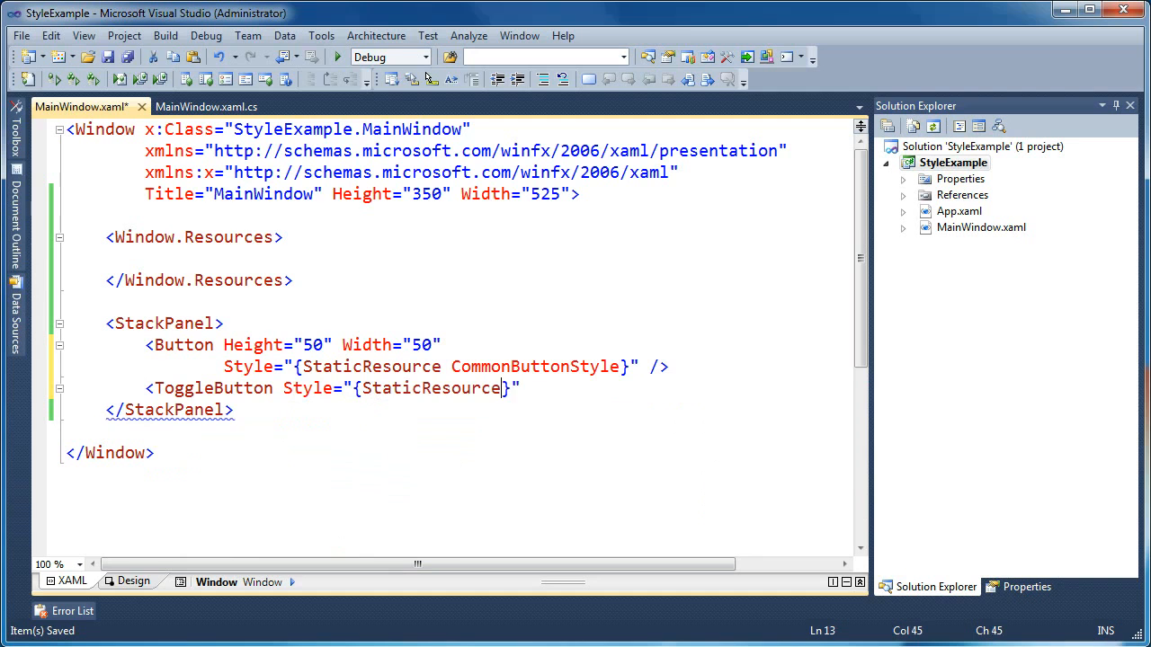
{"action": "type", "text": "CommonButtonStyle"}
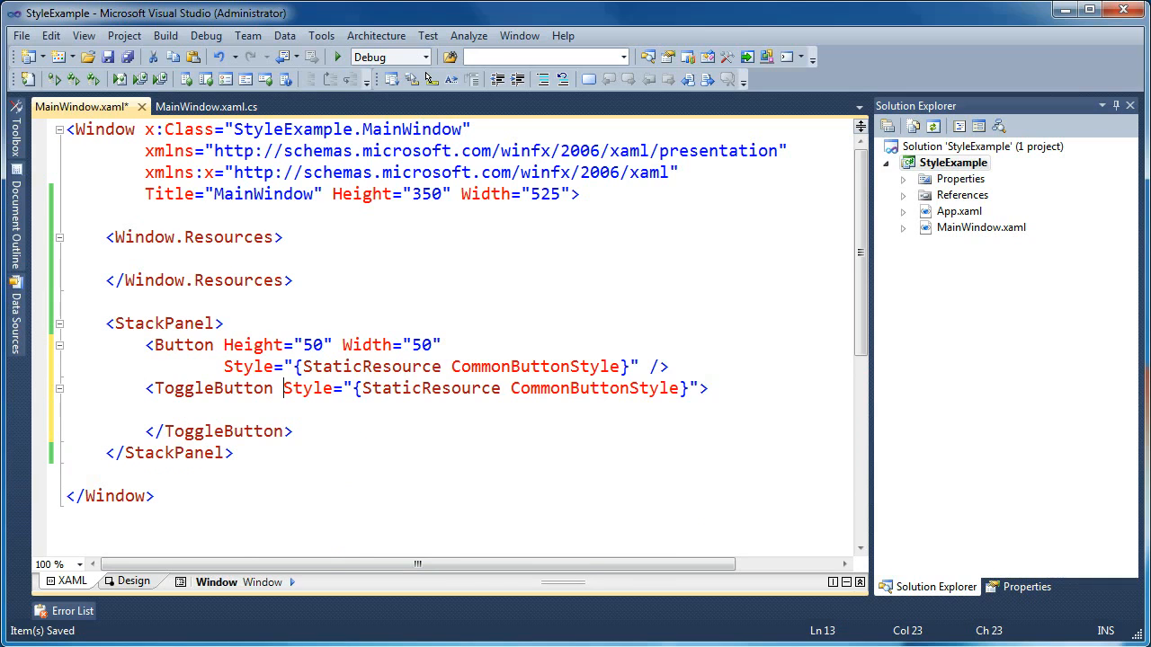
{"action": "type", "text": "Content=\"\""}
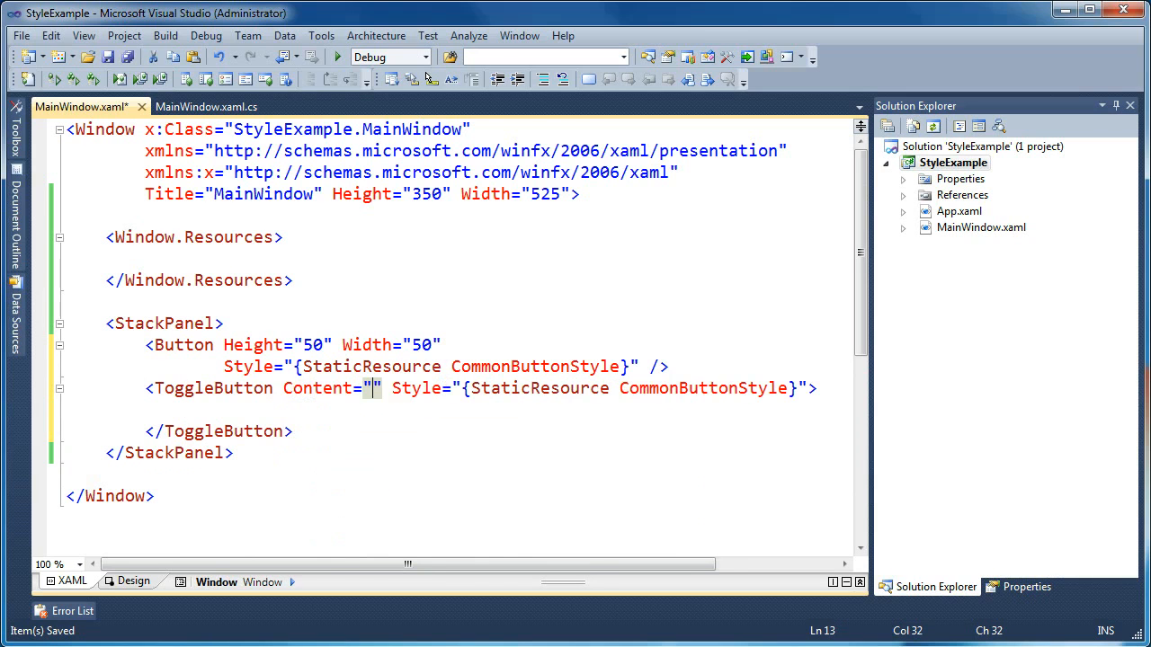
{"action": "type", "text": "Toggler"}
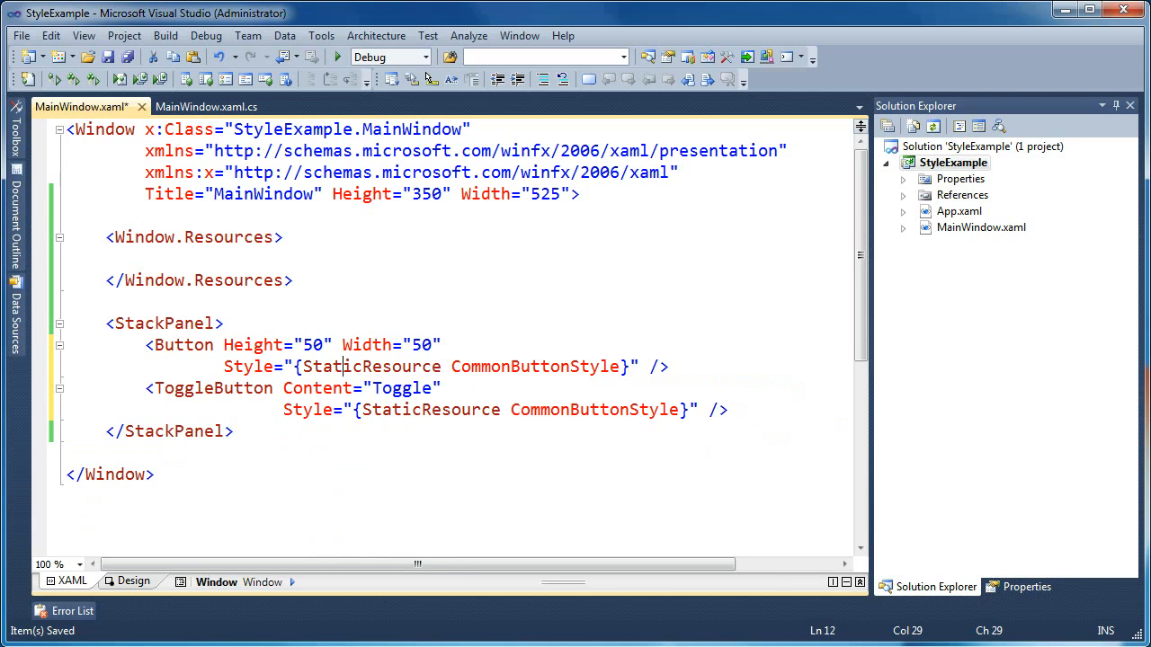
- In the window resources, declare a Style keyed CommonButtonStyle targeting Button
{"action": "left_click", "coordinate": [165, 323]}
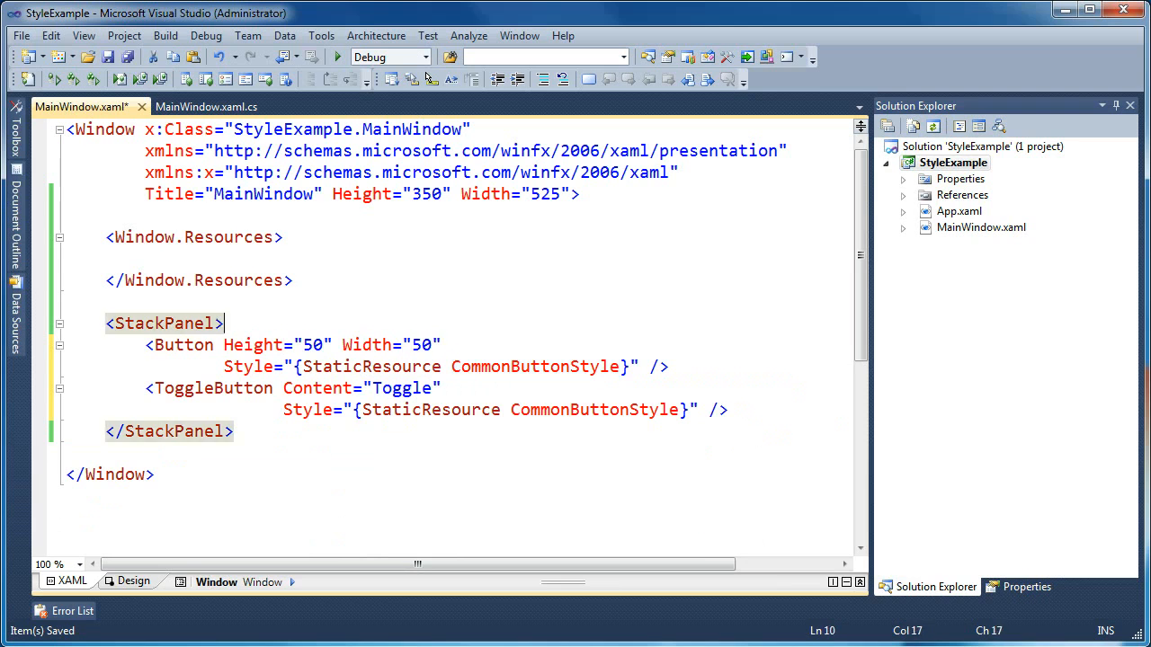
{"action": "type", "text": "<Style x:"}
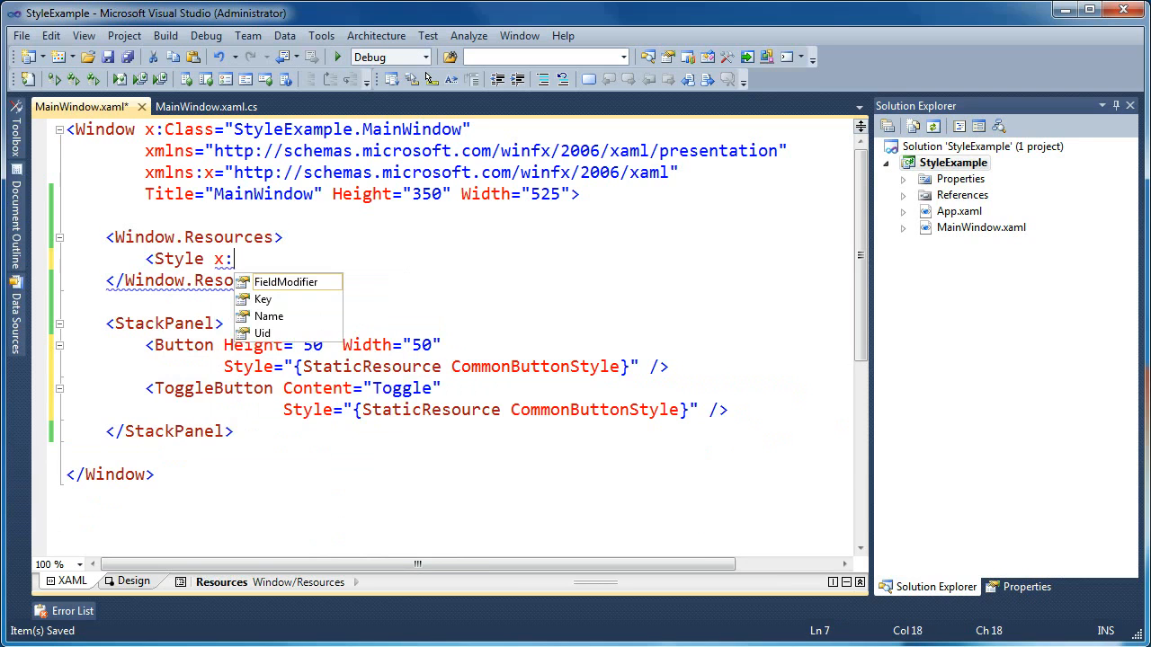
{"action": "type", "text": "Key=\"CommonButtonStyle\""}
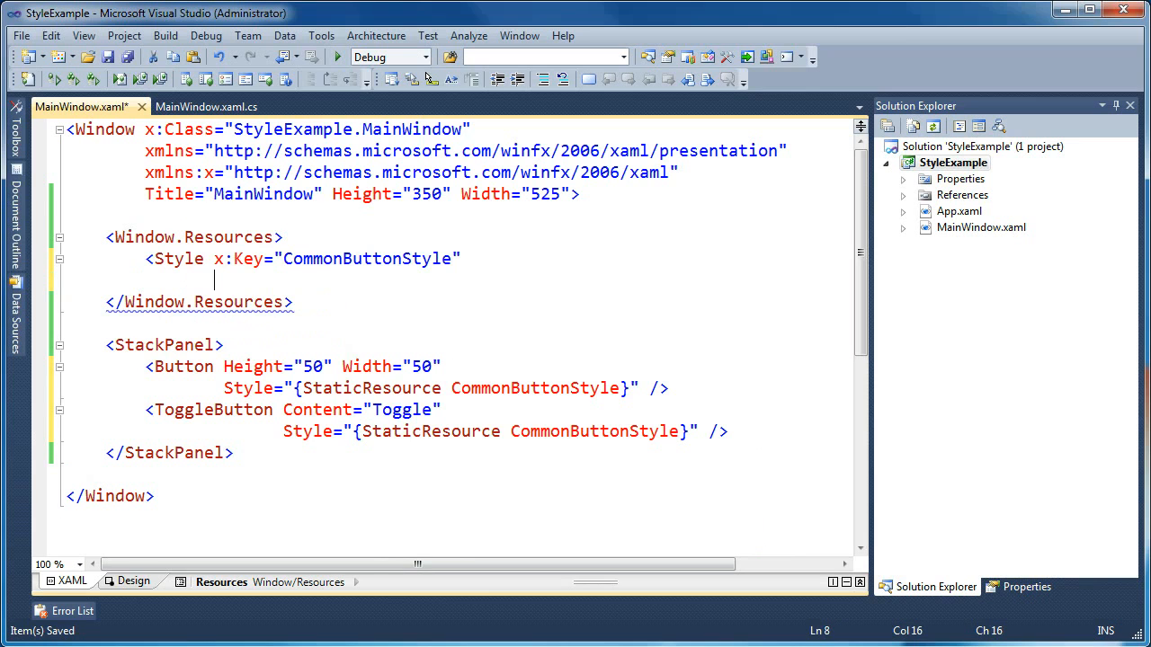
{"action": "type", "text": "TargetType=\""}
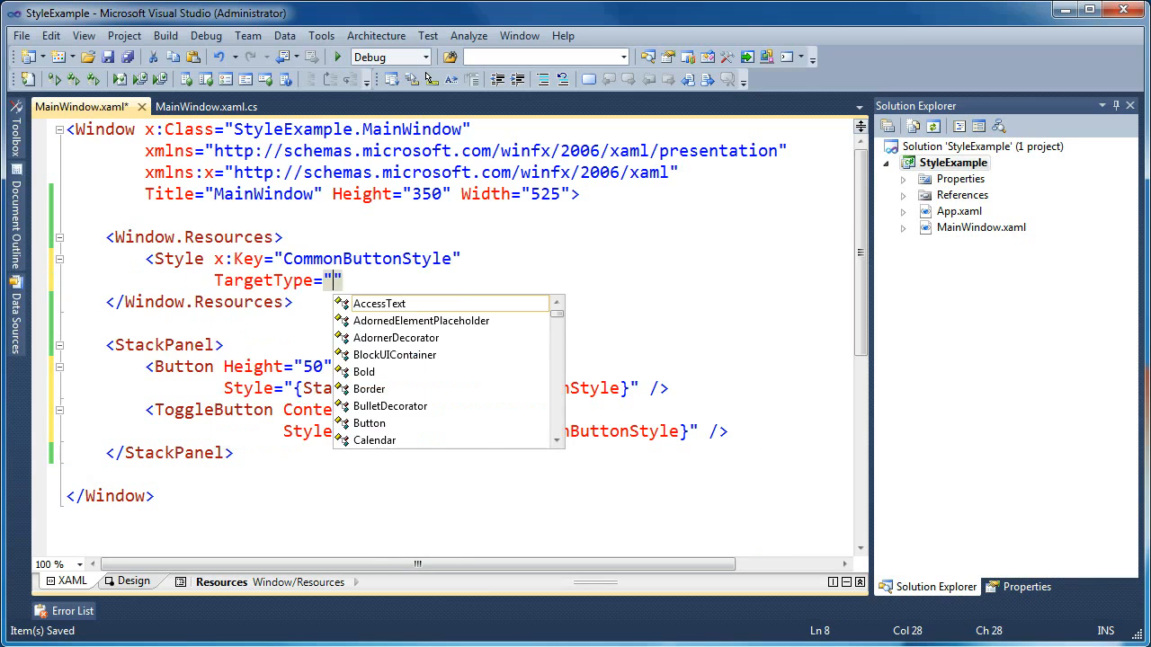
{"action": "type", "text": "Button"}
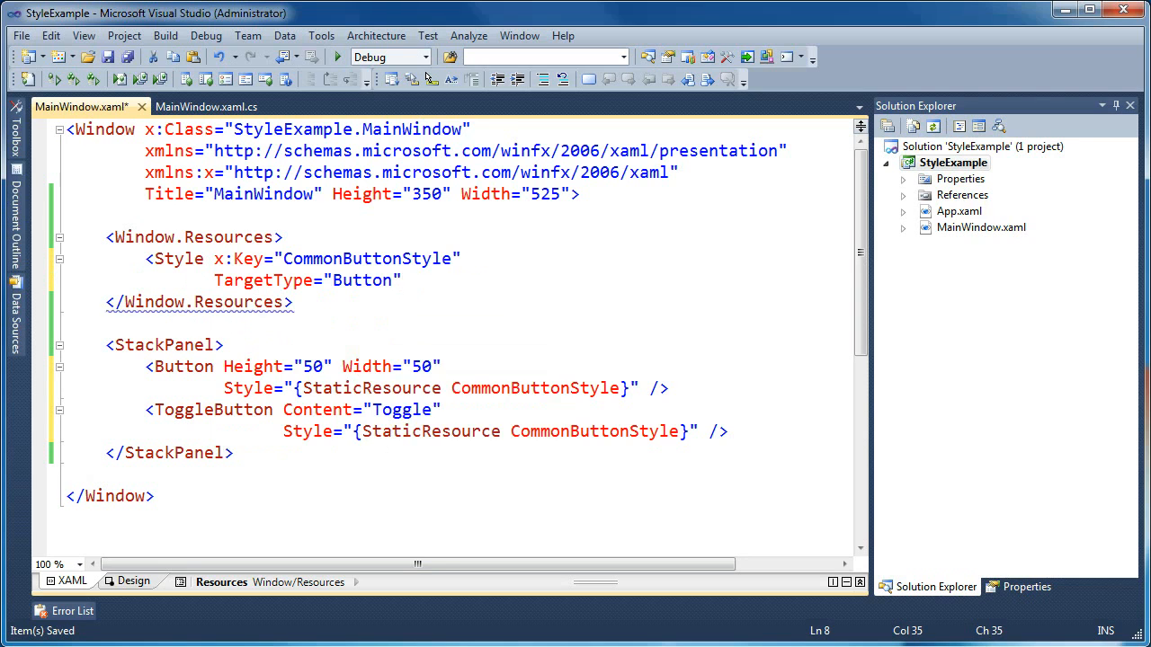
- Add a Setter to the style with Property Foreground and Value Green
{"action": "type", "text": "<Setter"}
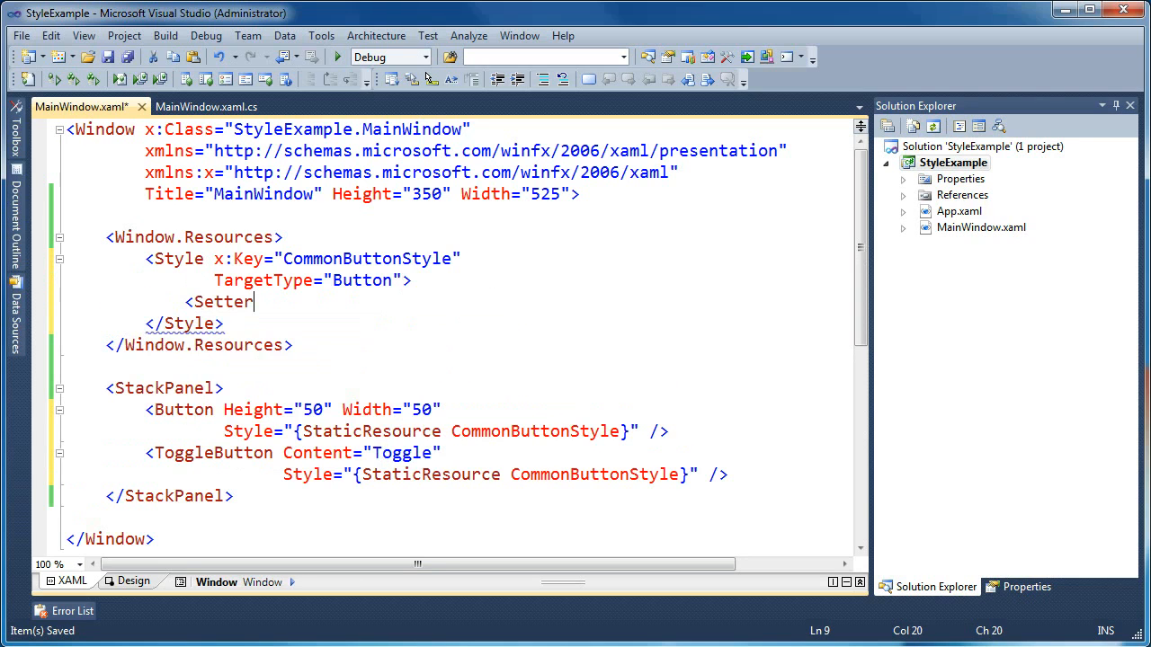
{"action": "type", "text": "Property=\"\""}
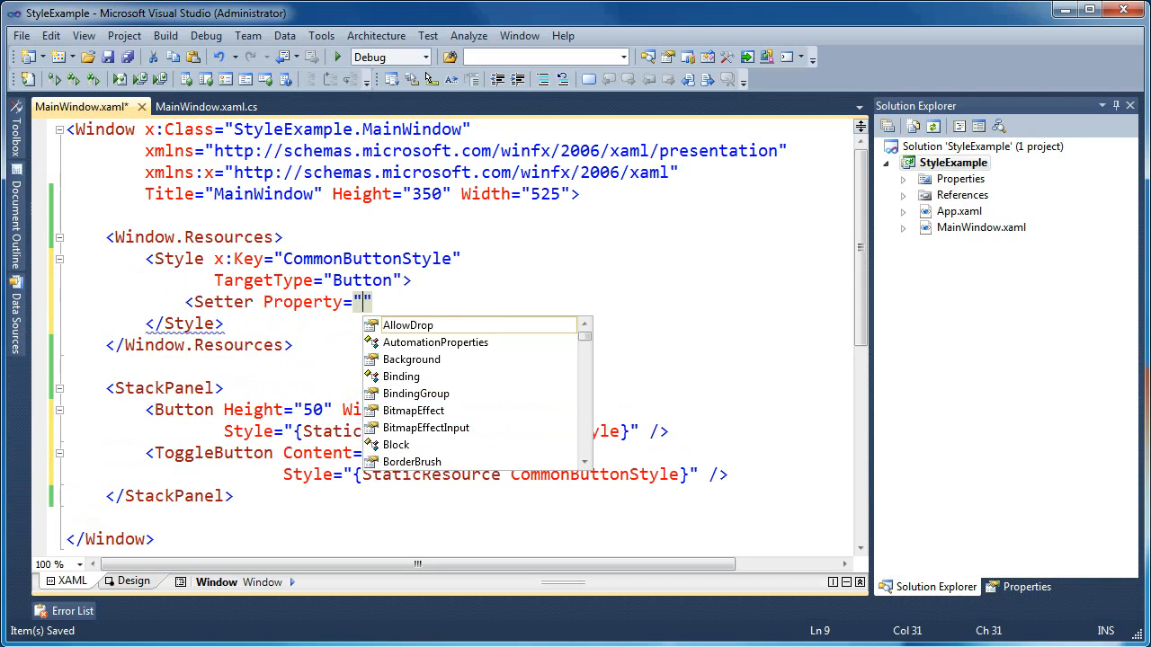
{"action": "type", "text": "Fo"}
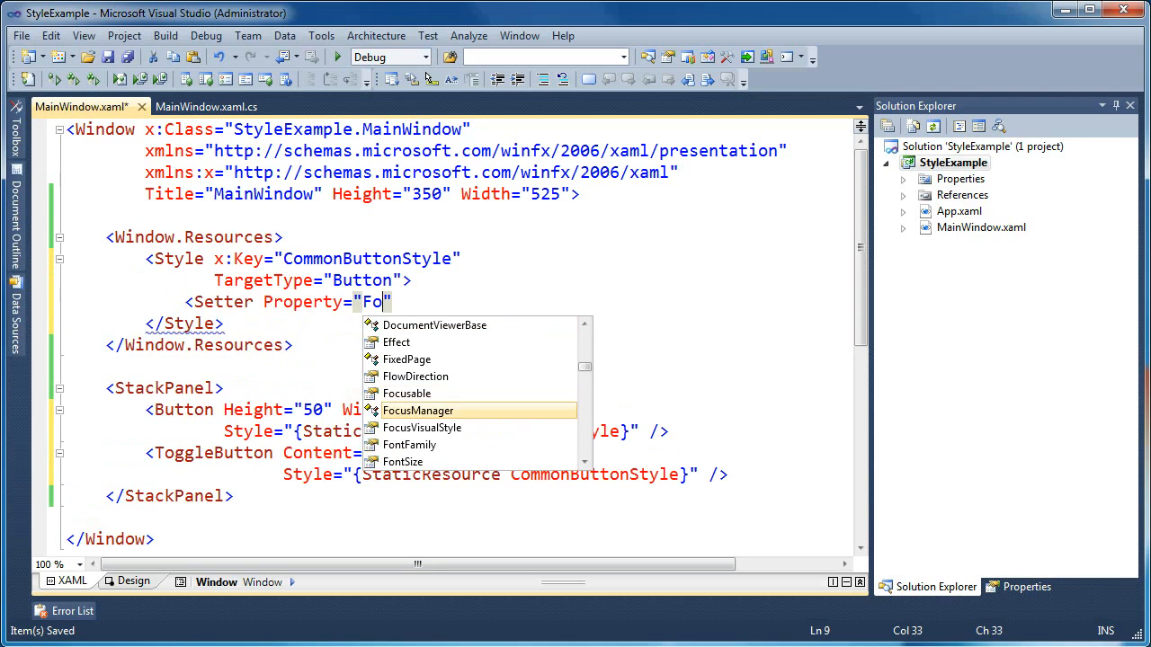
{"action": "type", "text": "Foreground"}
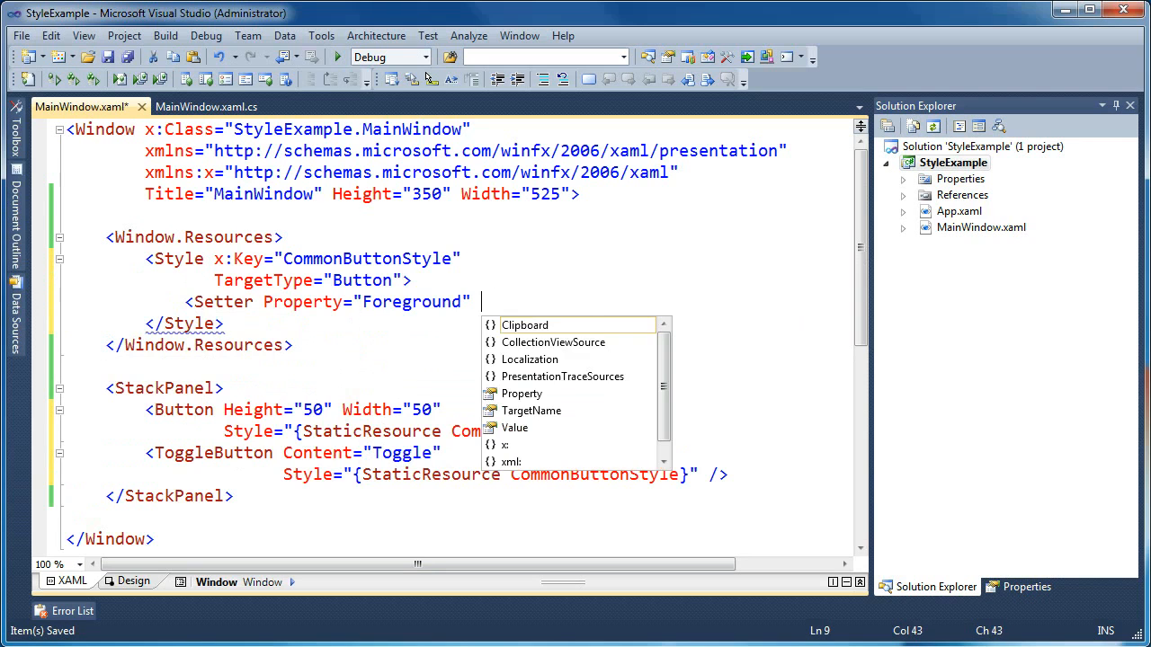
{"action": "type", "text": "Value=\""}
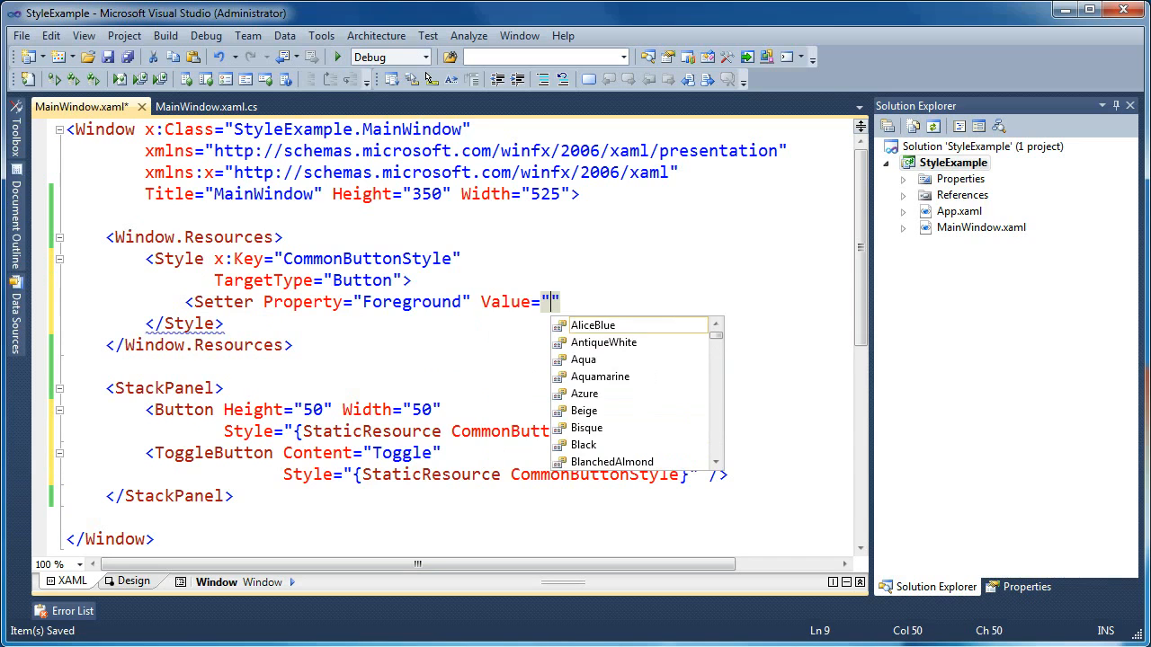
{"action": "type", "text": "Green"}
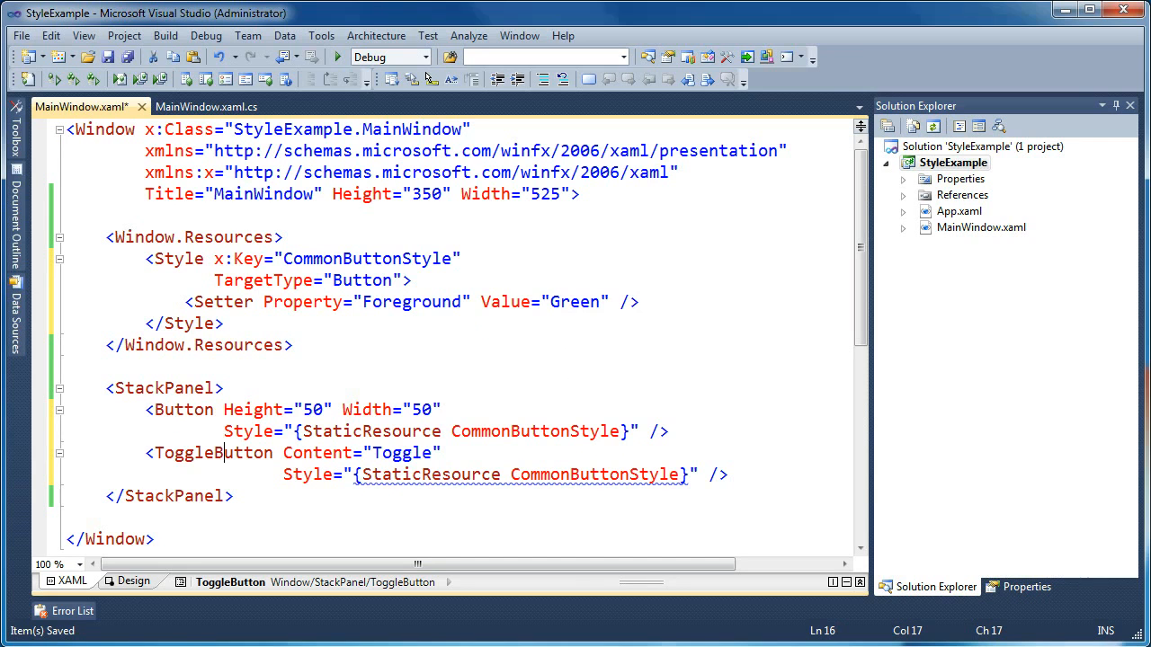
- Delete TargetType="Button" from the style and inspect the resulting Foreground error
{"action": "double_click", "coordinate": [213, 452]}
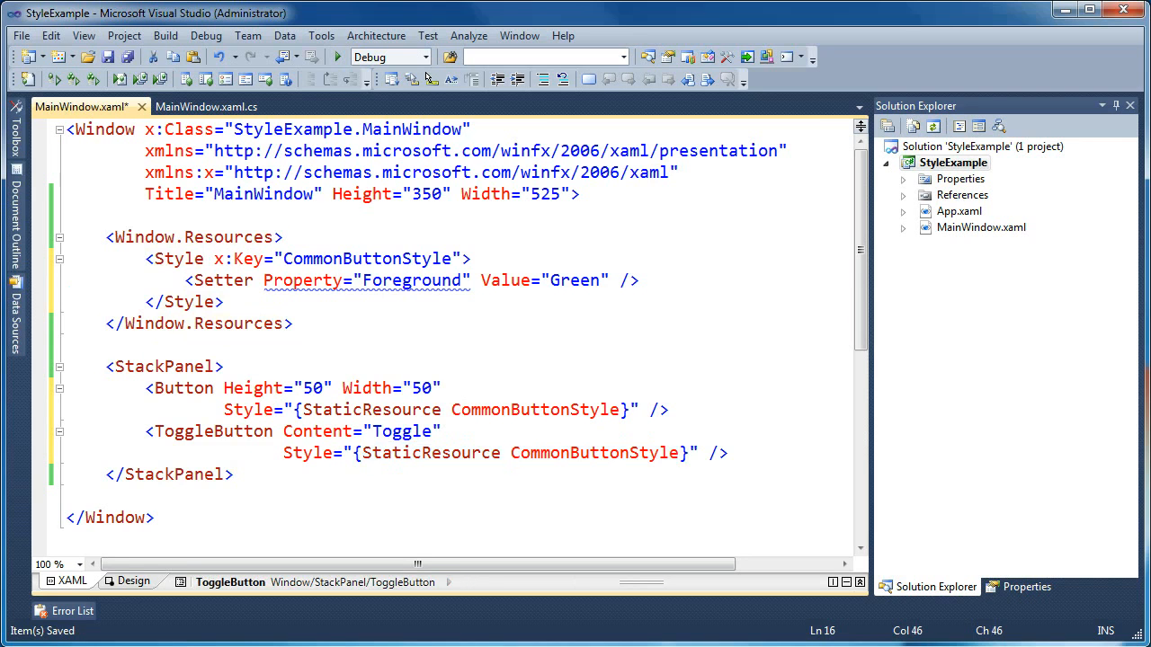
{"action": "left_click", "coordinate": [510, 452]}
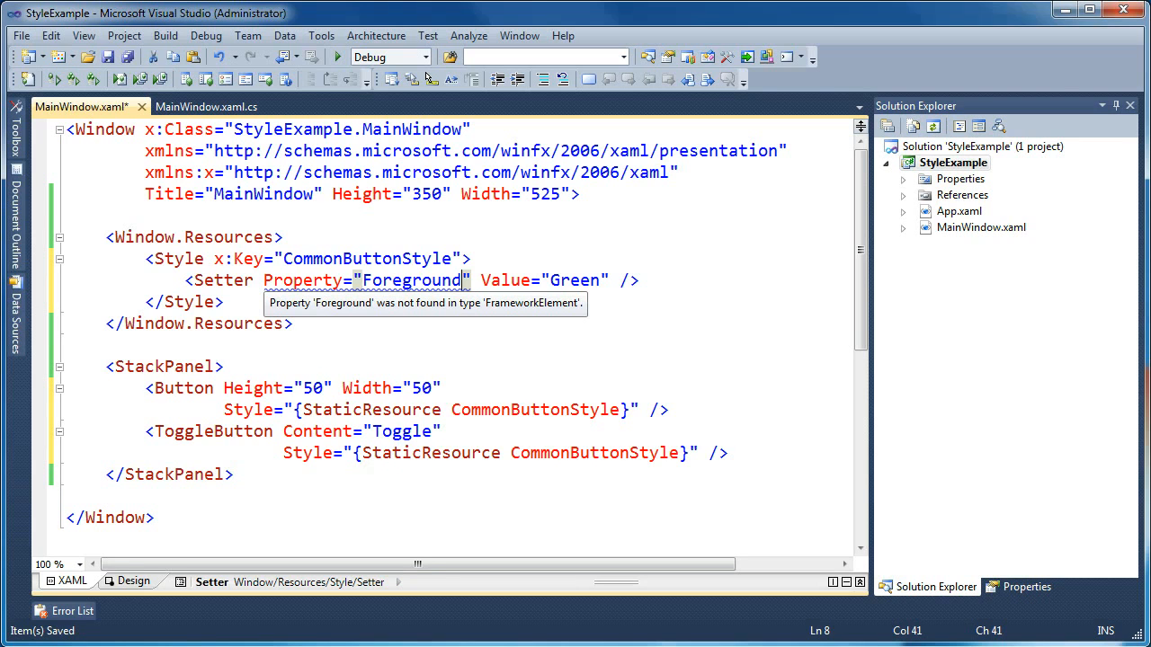
- Change the setter property from Foreground to Control.Foreground
{"action": "double_click", "coordinate": [409, 279]}
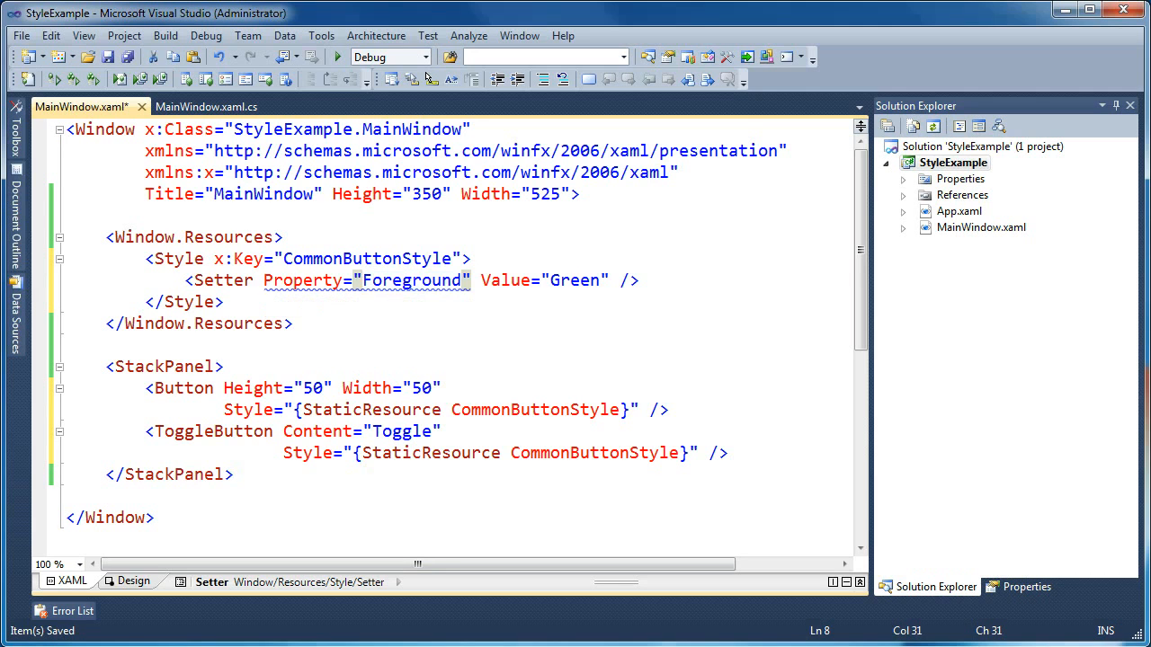
{"action": "type", "text": "Contr"}
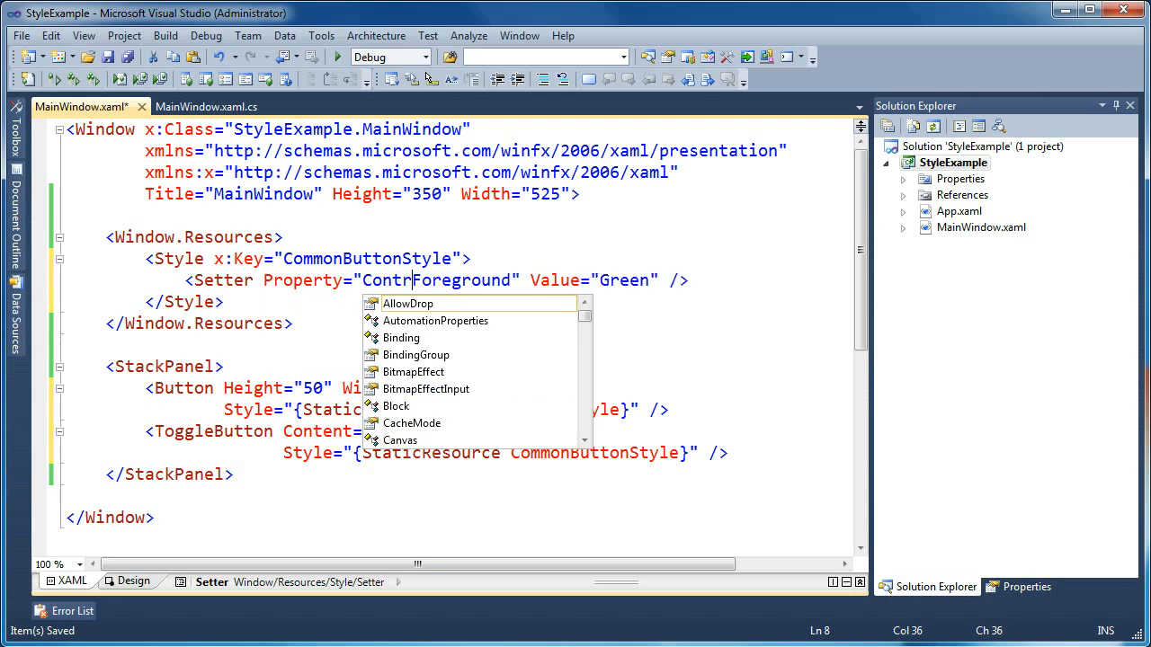
{"action": "type", "text": "l."}
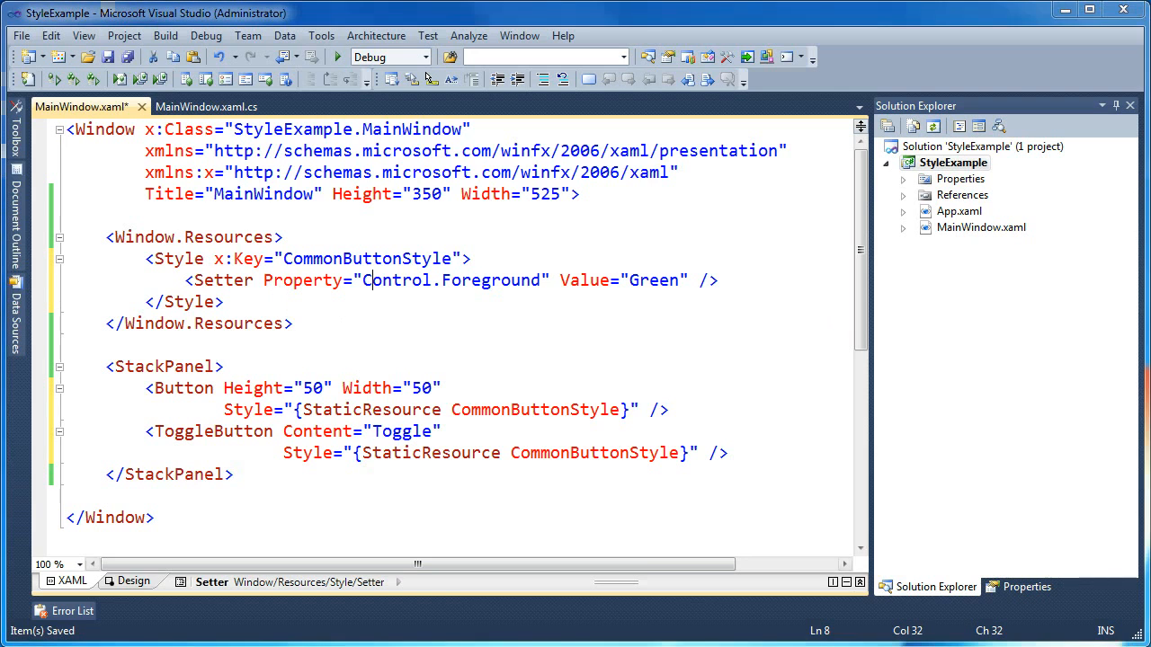
{"action": "mouse_move", "coordinate": [303, 280]}
{"action": "type", "text": "Content=\""}
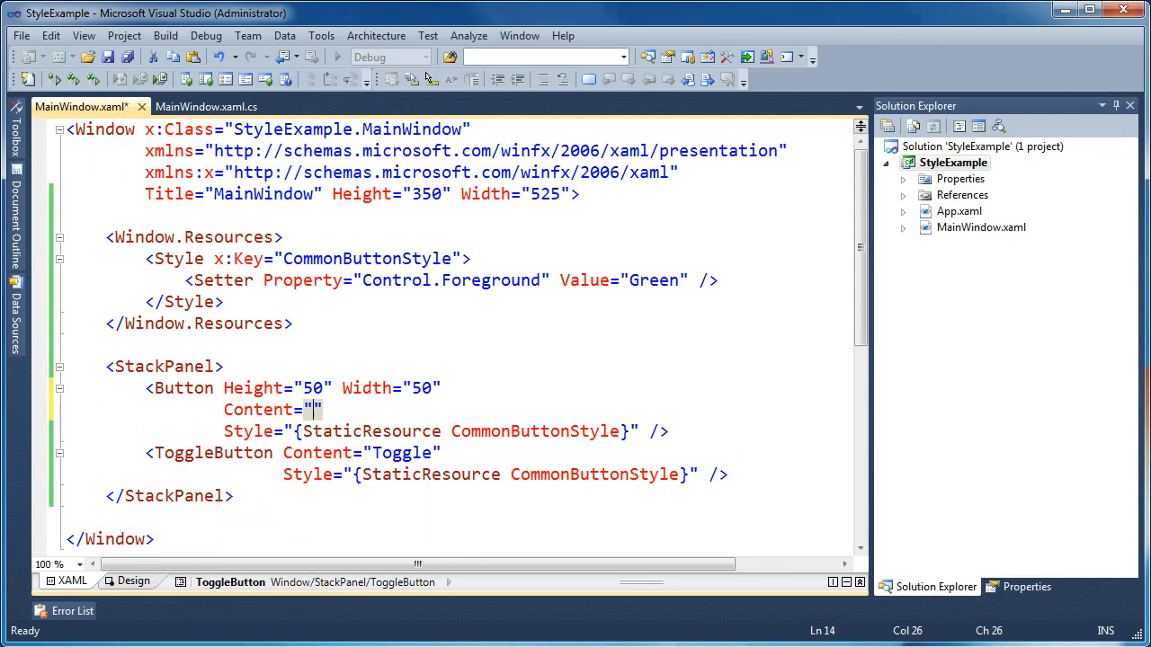
- Set the Button's Content to 'Button' and check the green text in the running window
{"action": "type", "text": "Button"}
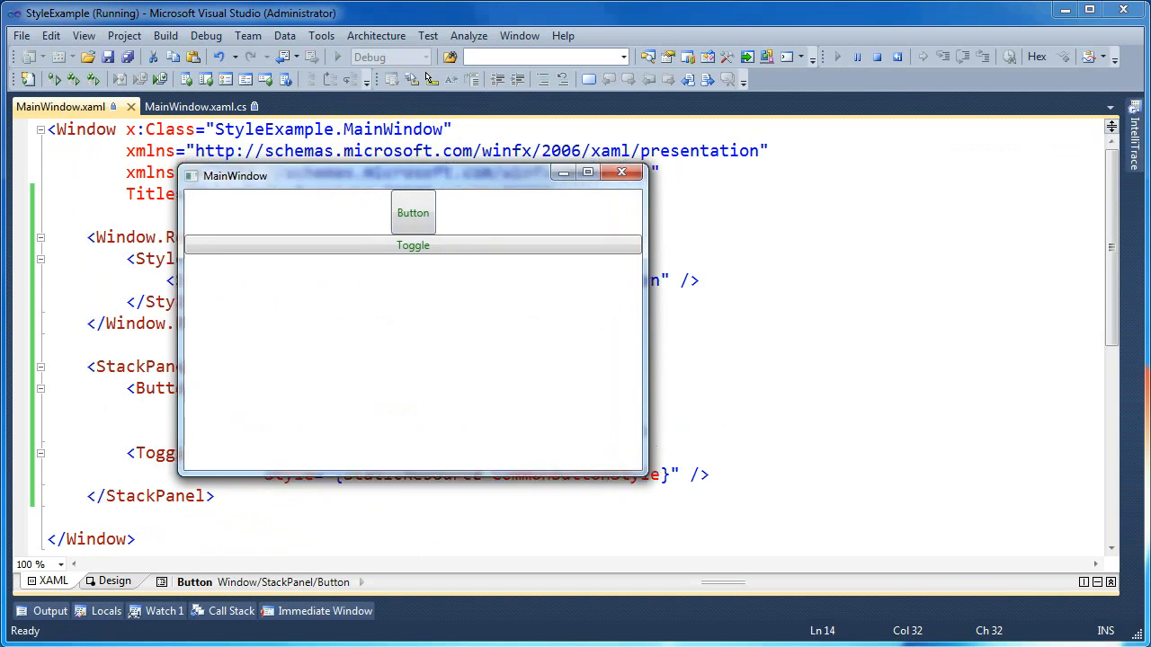
{"action": "left_click_drag", "start_coordinate": [234, 175], "coordinate": [780, 186]}
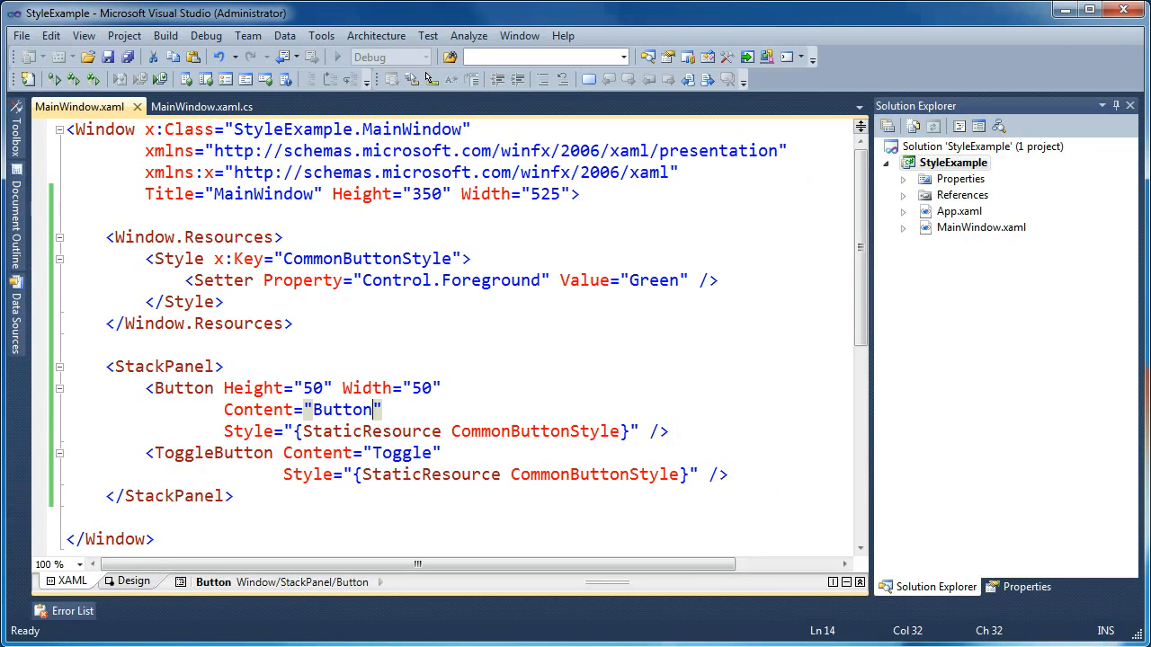
{"action": "double_click", "coordinate": [396, 279]}
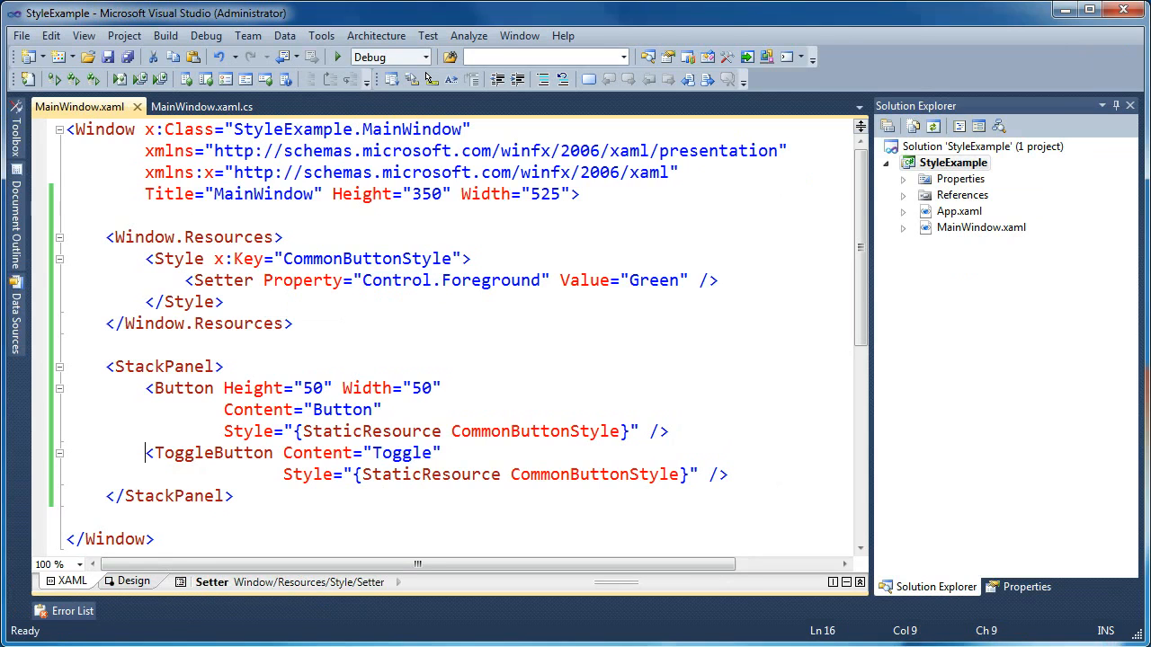
- Add a RadioButton with Content 'Radio' and Style StaticResource CommonButtonStyle
{"action": "type", "text": "<"}
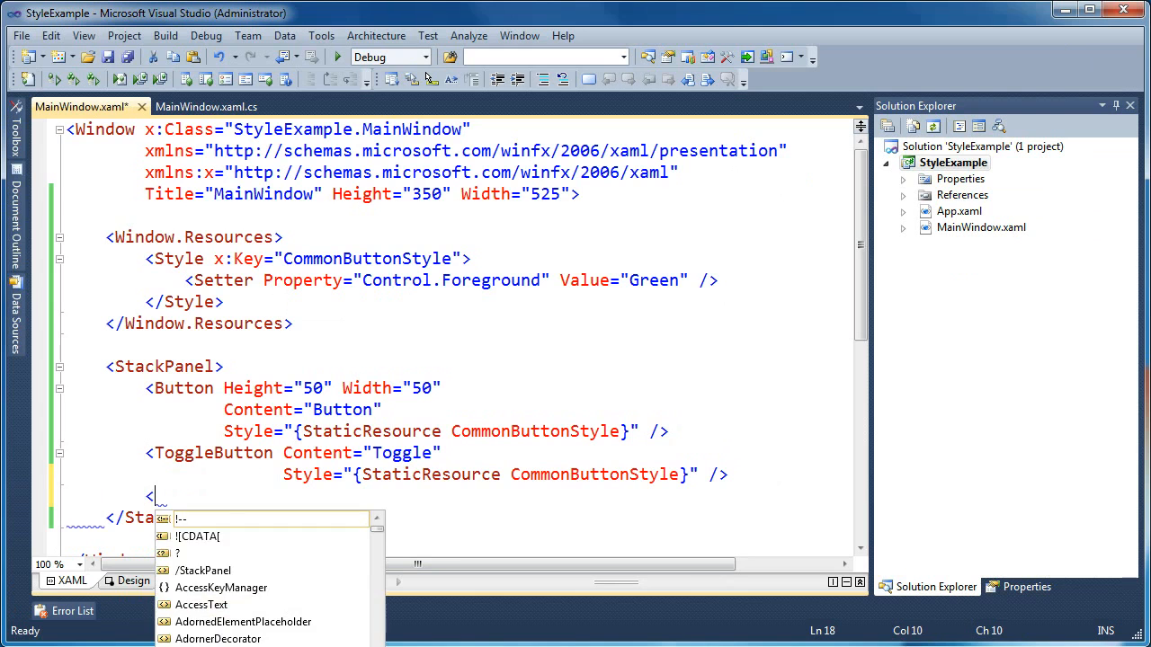
{"action": "type", "text": "RadioButton"}
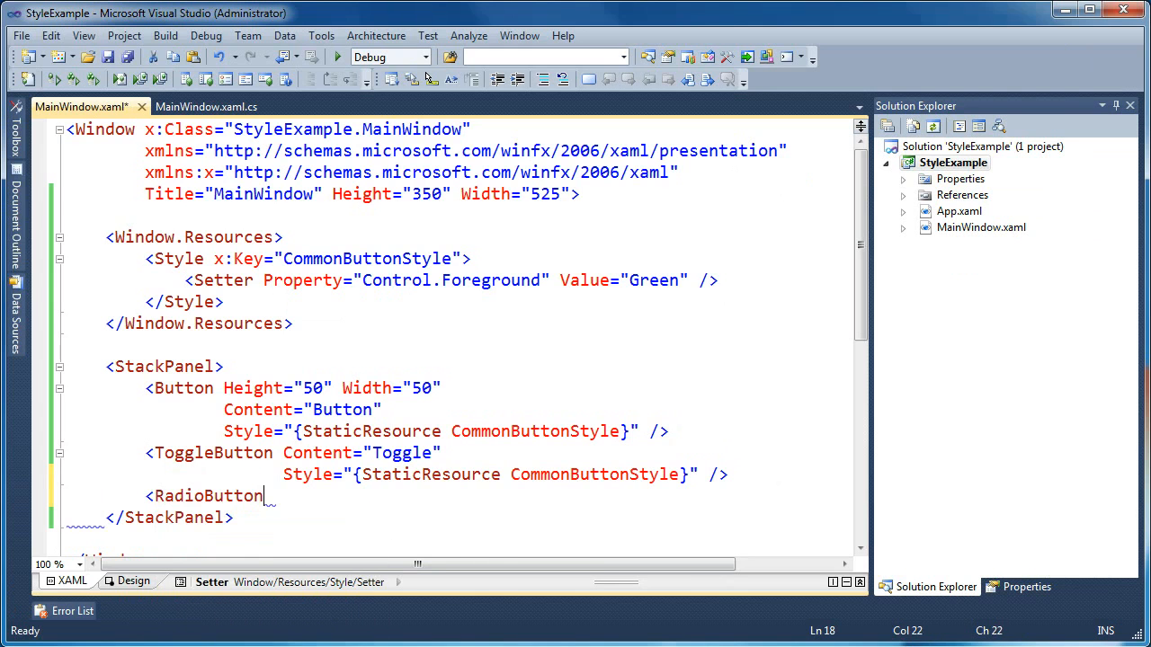
{"action": "type", "text": "Content=\"\""}
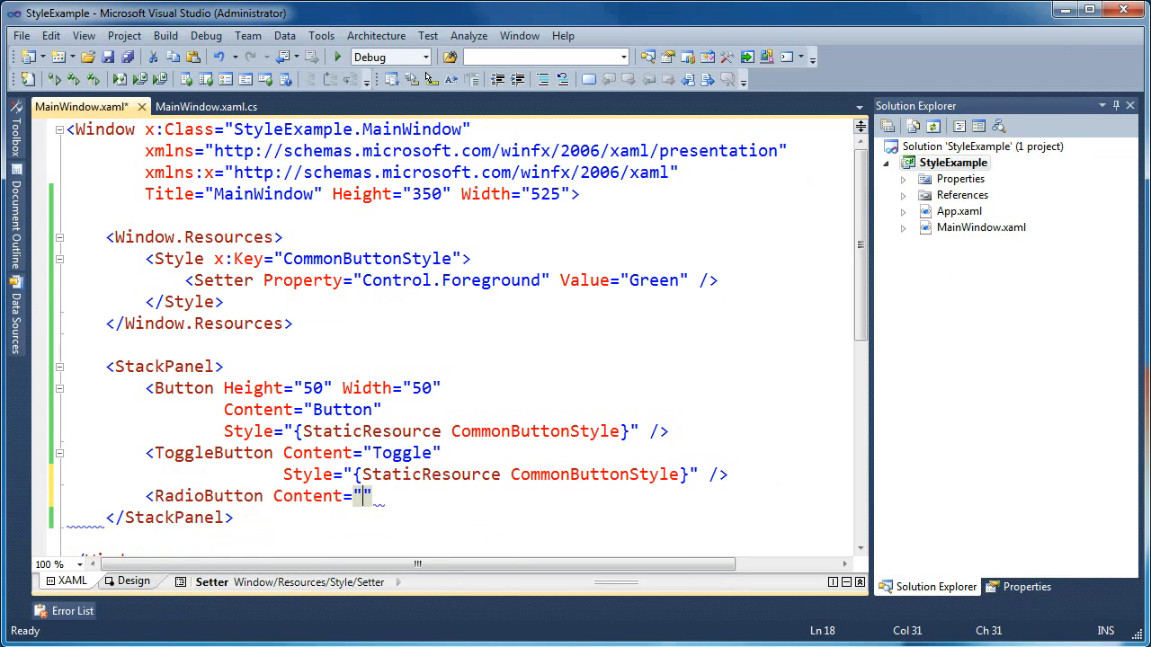
{"action": "type", "text": "Radio"}
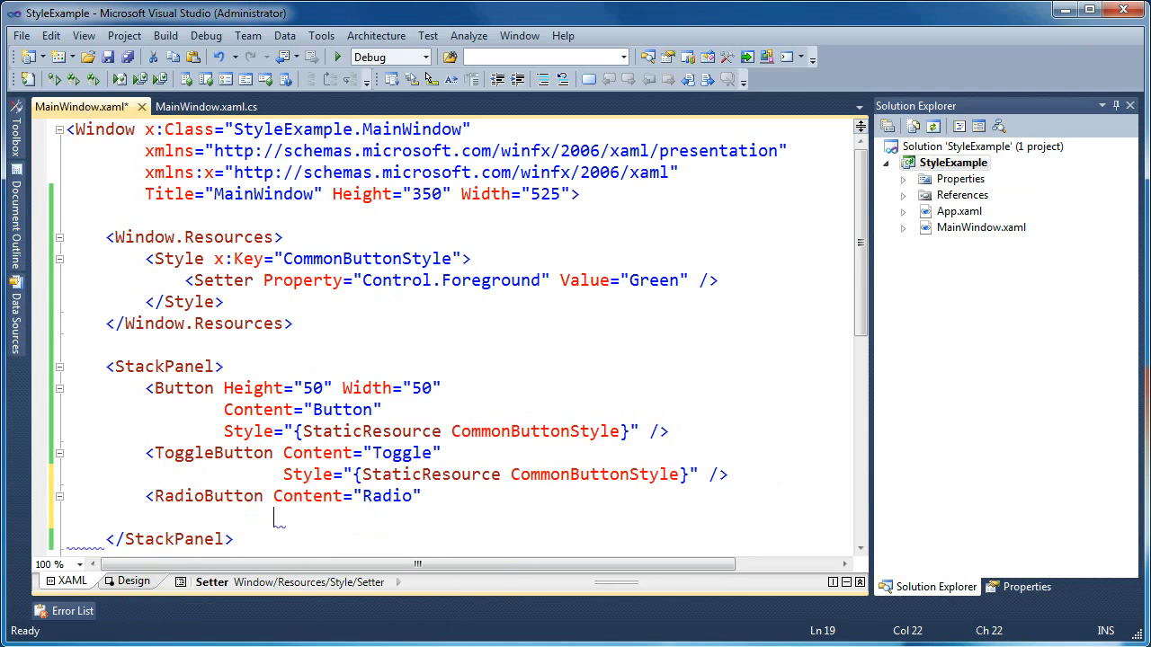
{"action": "type", "text": "Style=\"\""}
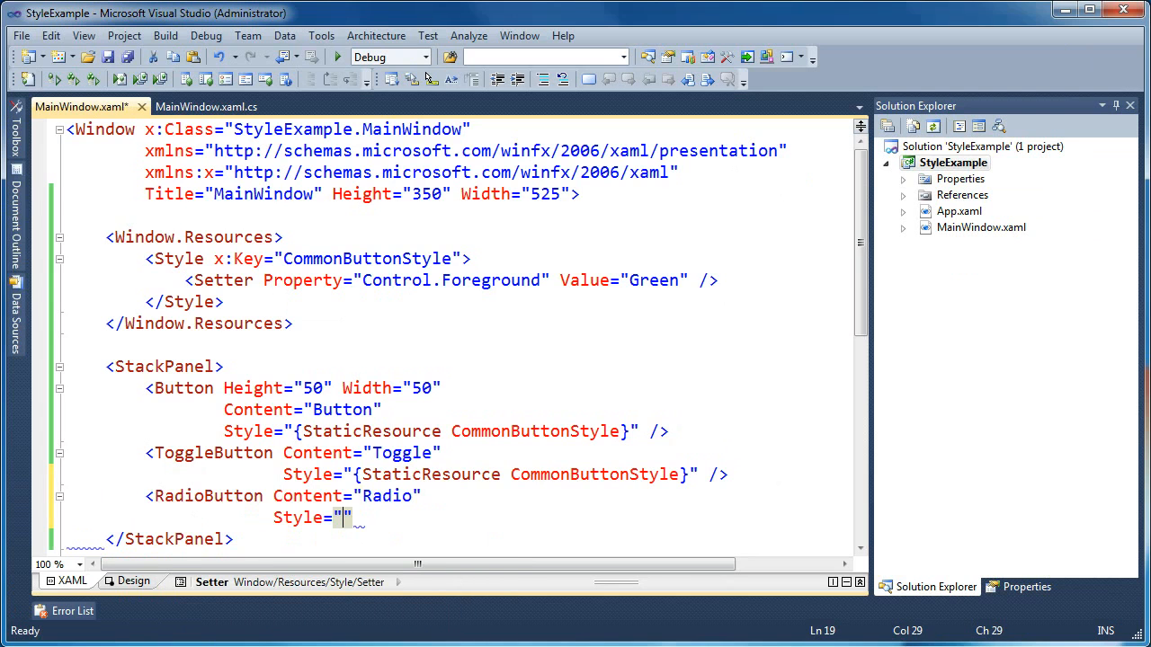
{"action": "type", "text": "{StaticResource Comm"}
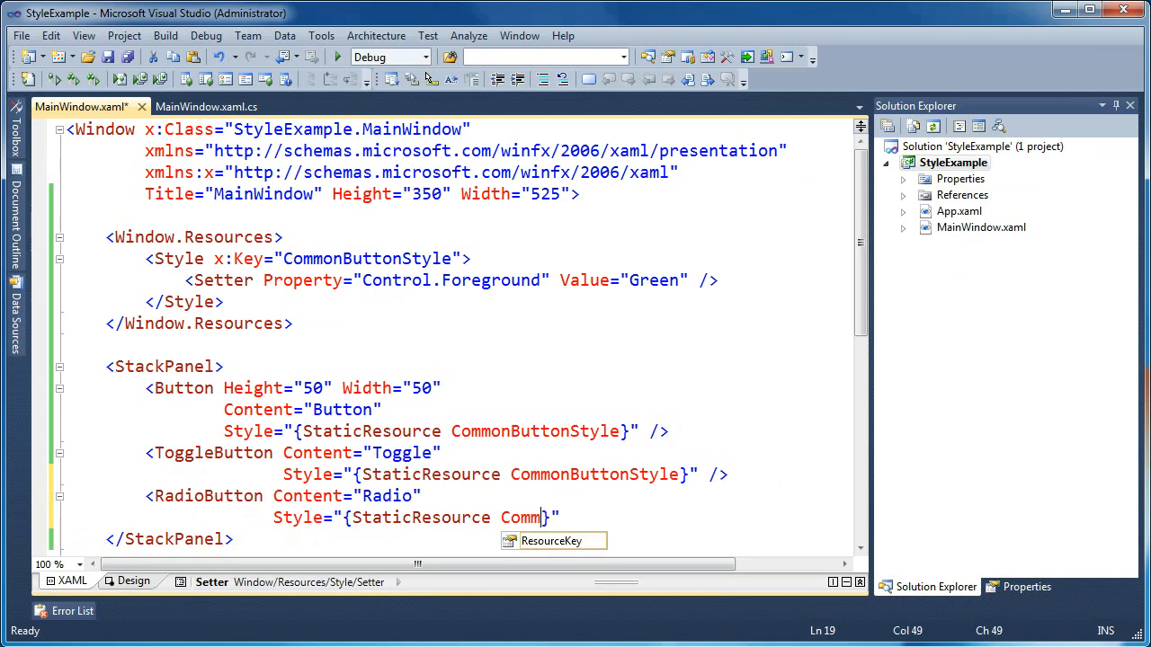
{"action": "type", "text": "onButtonStyl"}
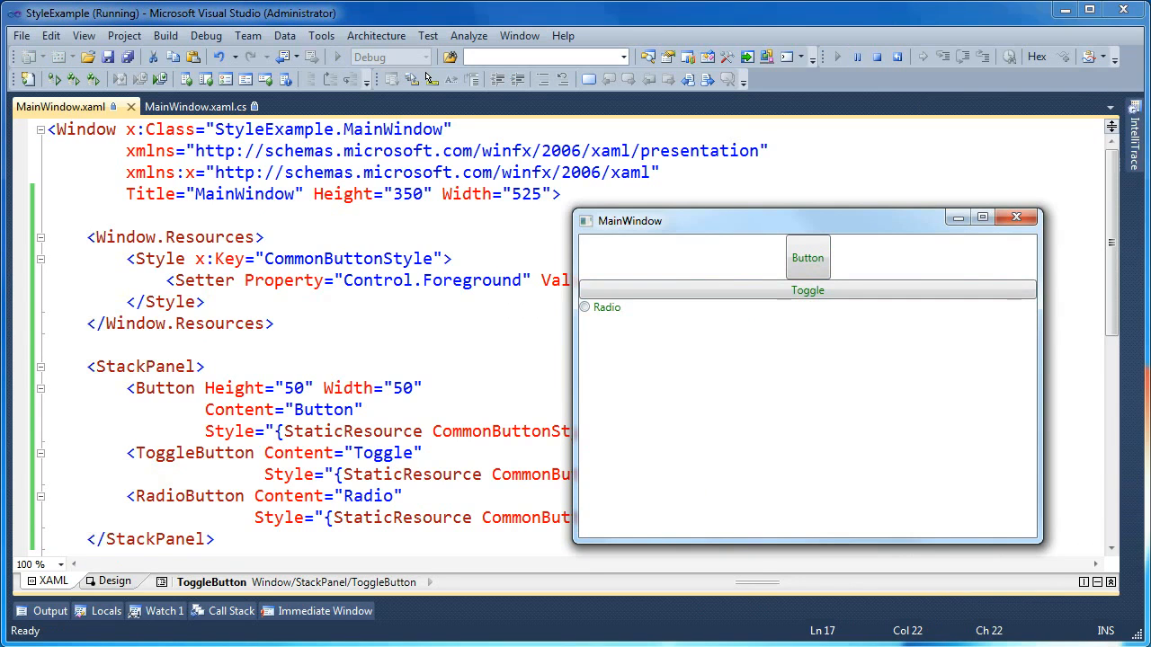
{"action": "mouse_move", "coordinate": [1016, 217]}
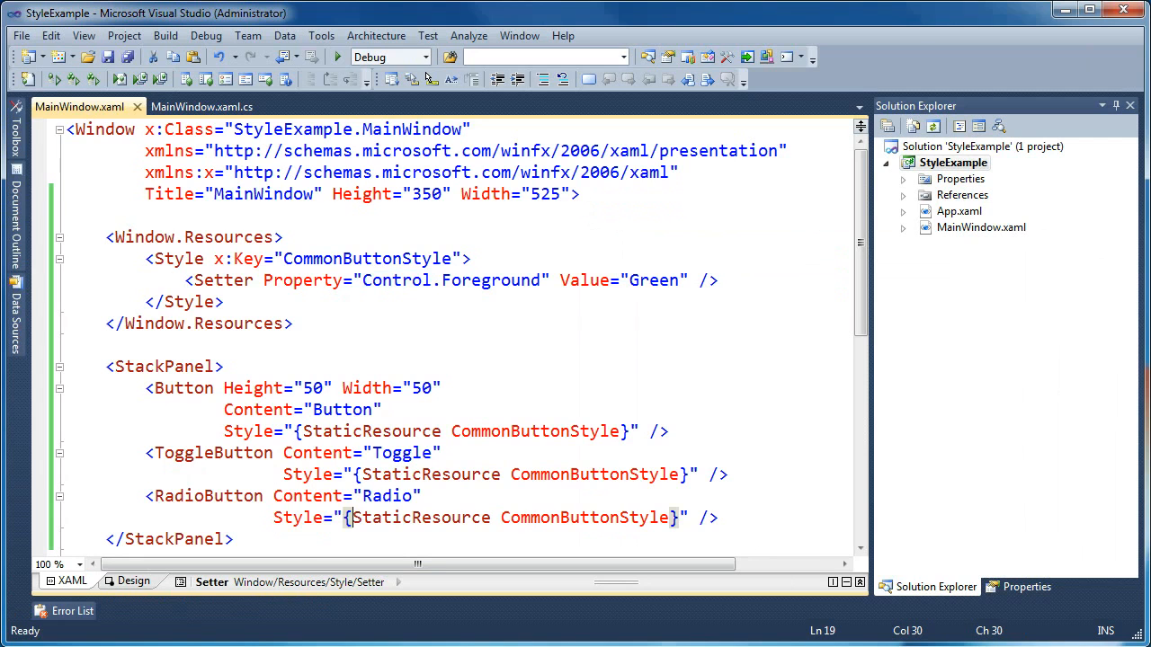
- Add a TextBox with Style StaticResource CommonButtonStyle after the RadioButton
{"action": "type", "text": "<"}
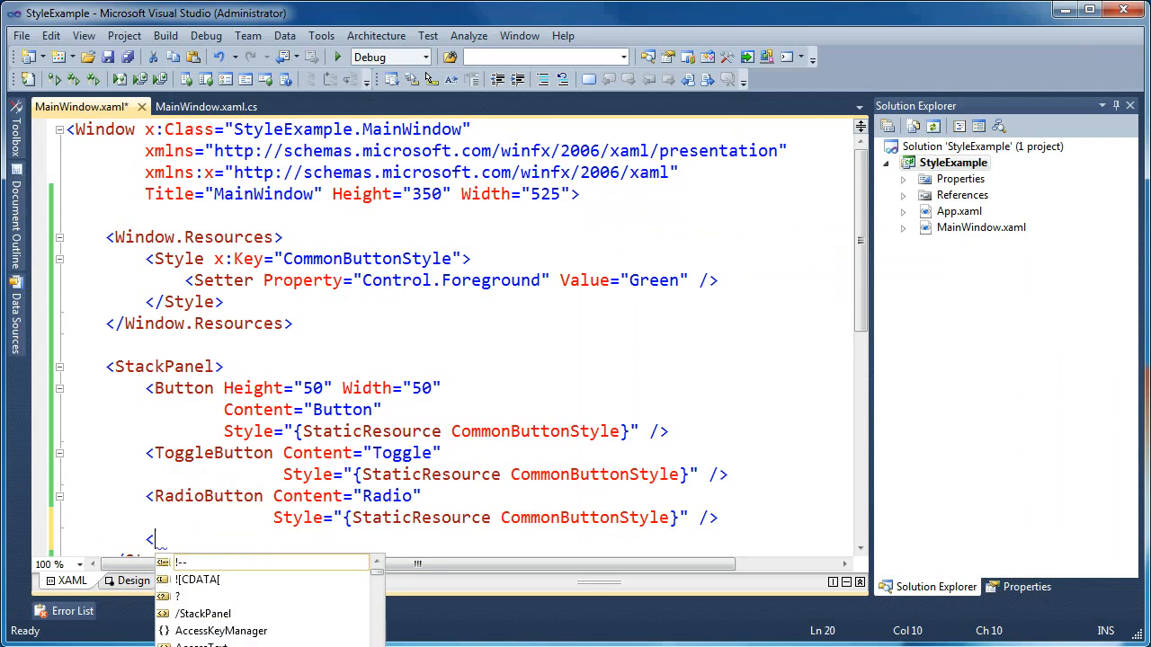
{"action": "type", "text": "TextBox"}
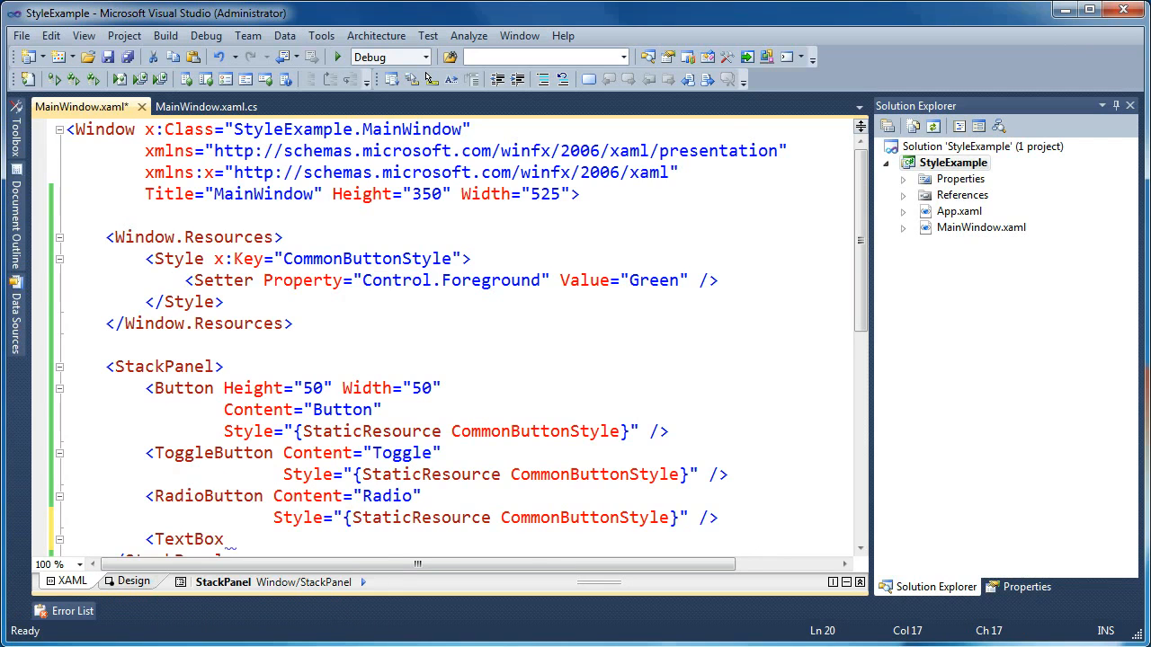
{"action": "type", "text": "D"}
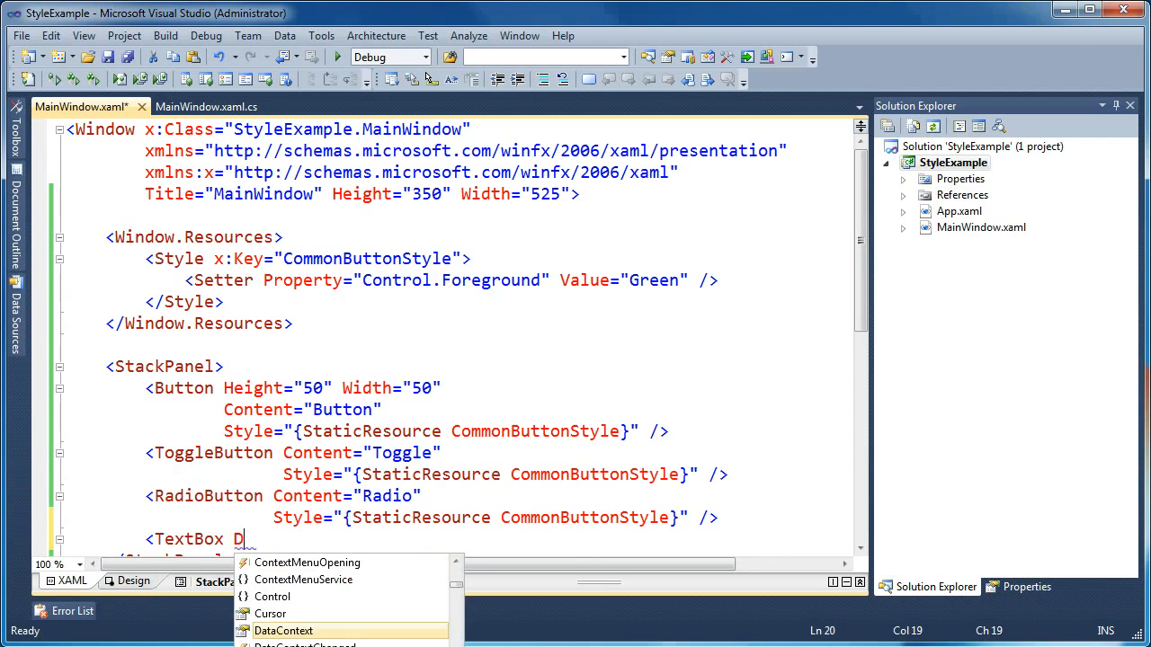
{"action": "type", "text": "Style=\"{StaticResource Common"}
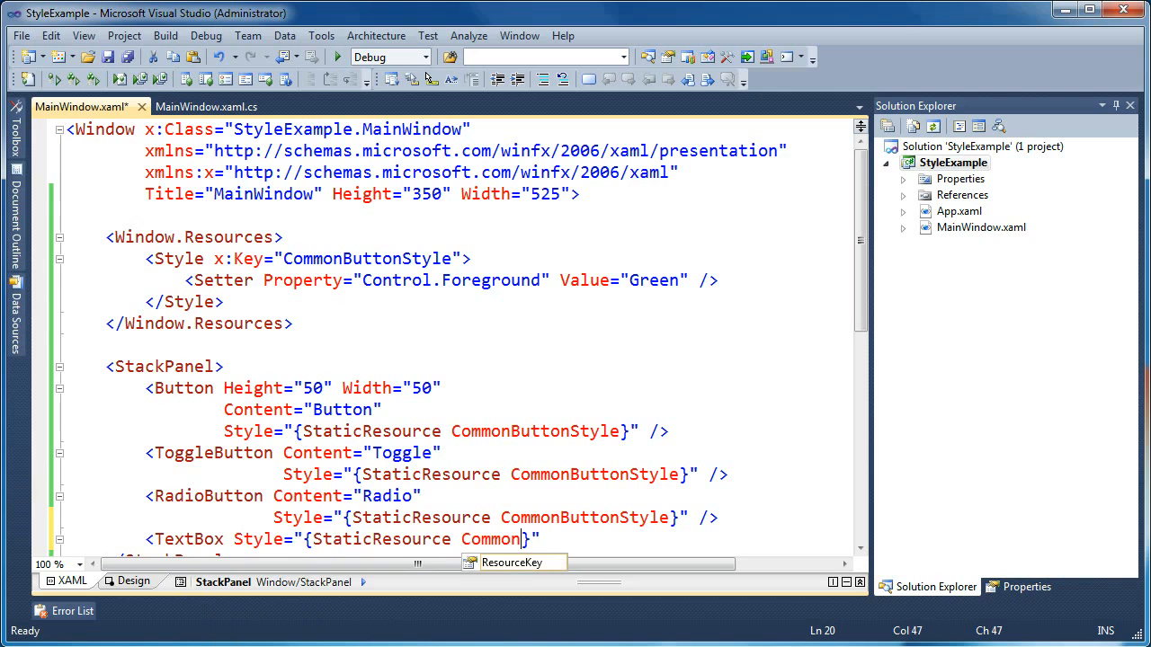
{"action": "type", "text": "ButtonStyle"}
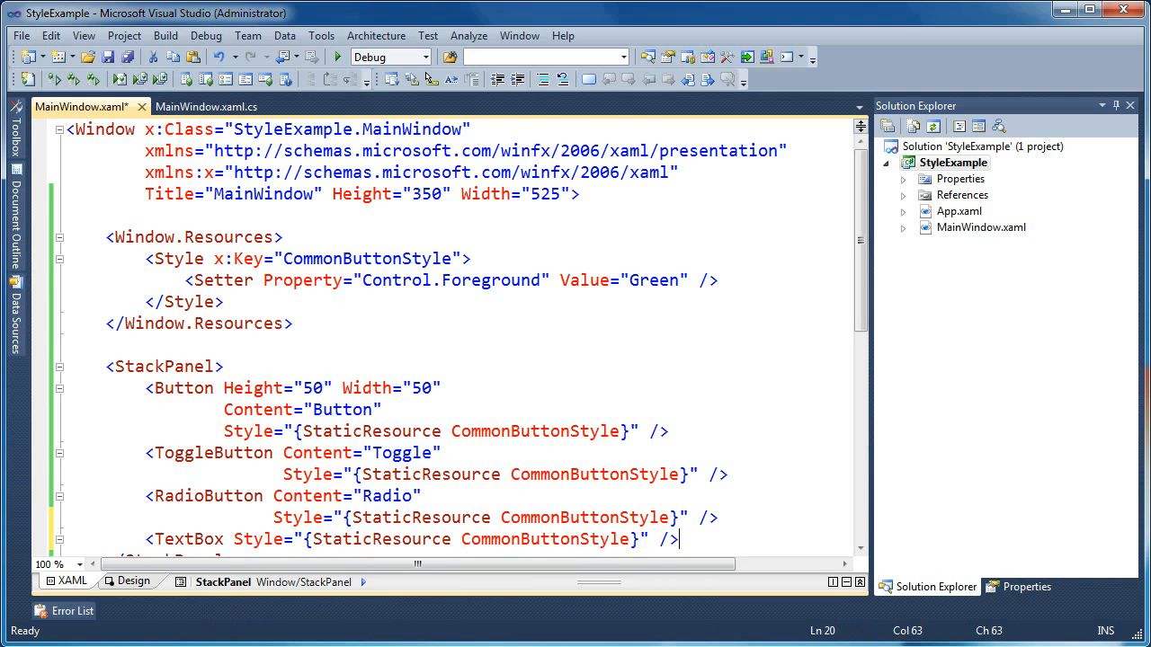
{"action": "scroll", "scroll_direction": "down", "scroll_amount": 3}
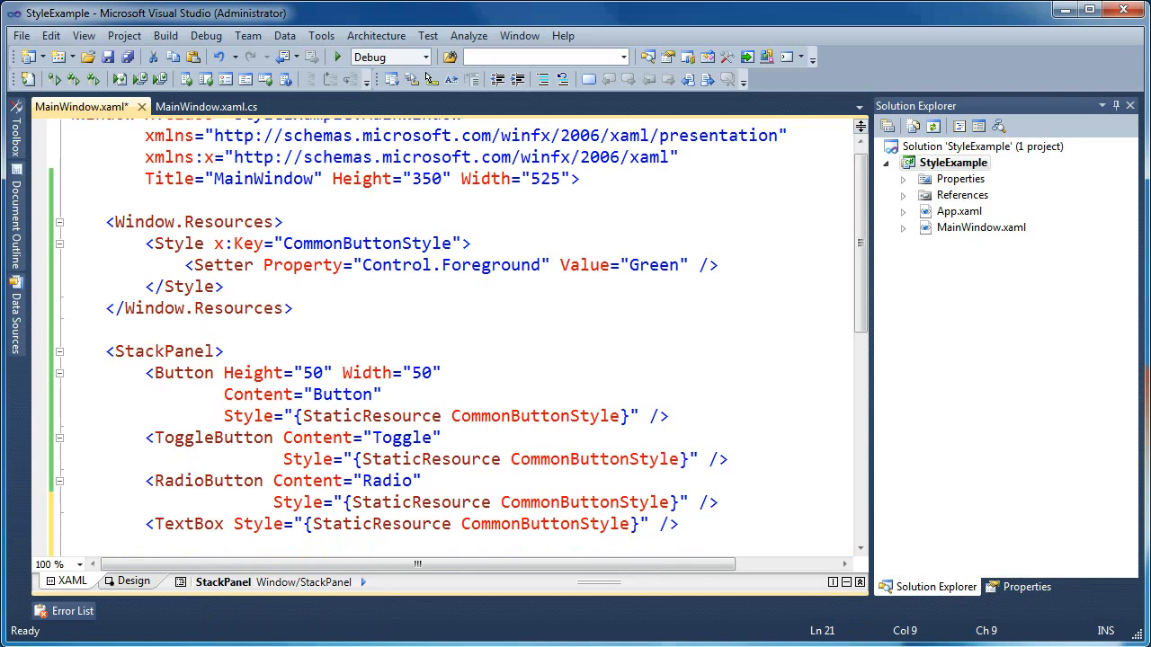
- Run the app and type text into the TextBox to confirm it shows green
{"action": "left_click", "coordinate": [336, 56]}
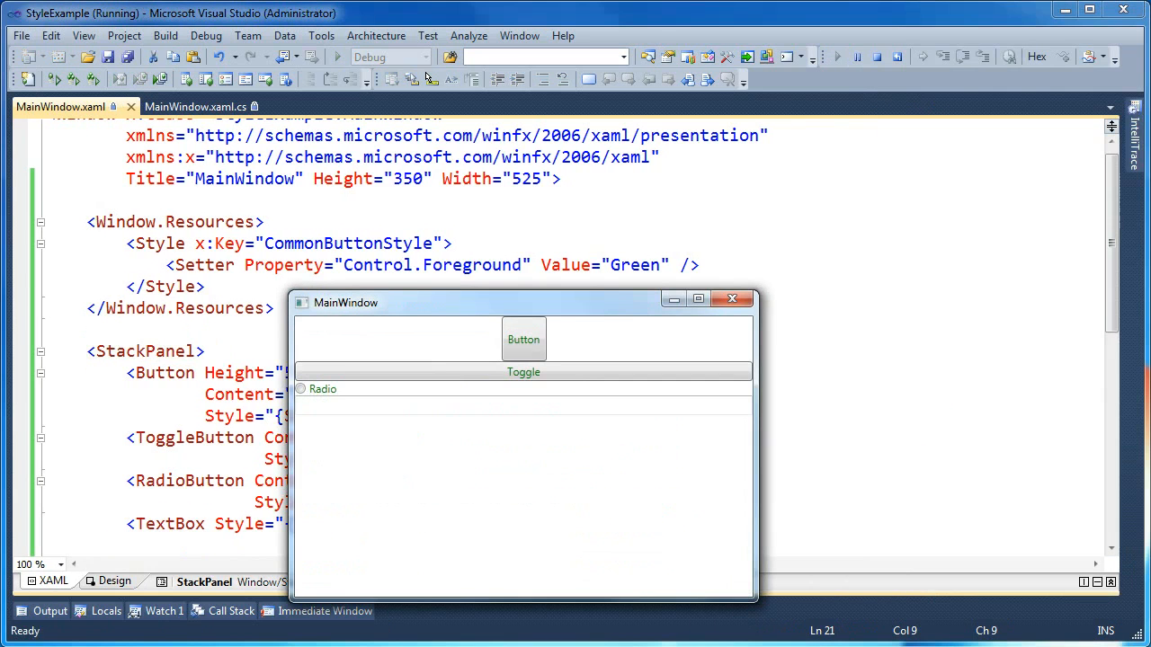
{"action": "type", "text": "dsdfsfsfet"}
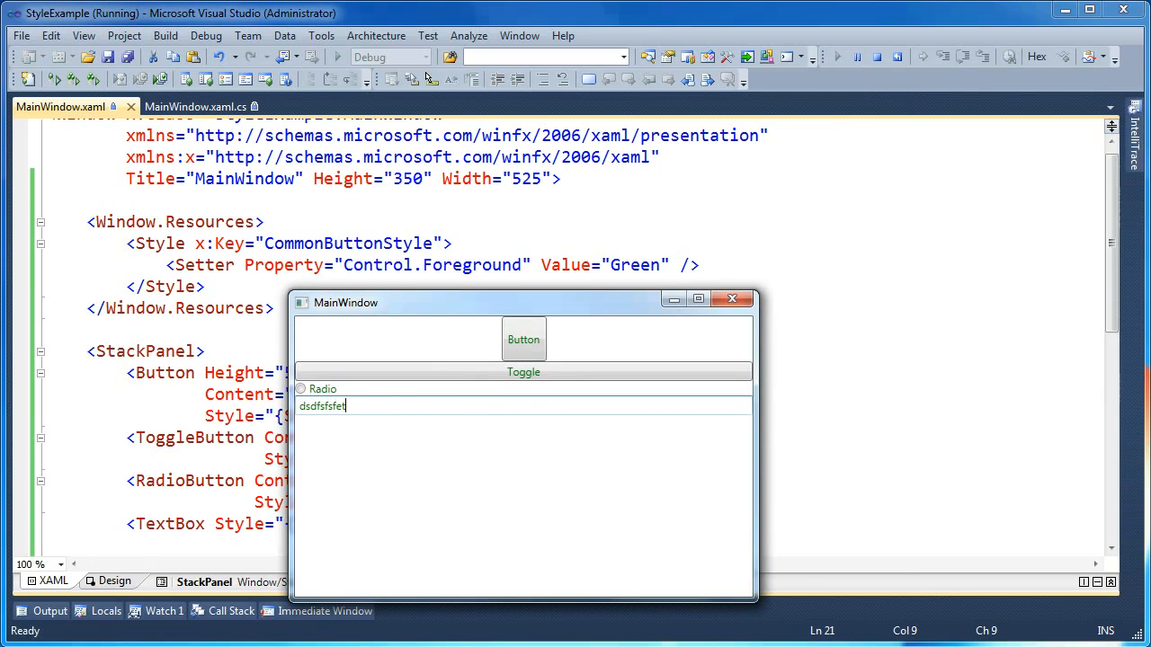
{"action": "type", "text": "gfgjkgdfk"}
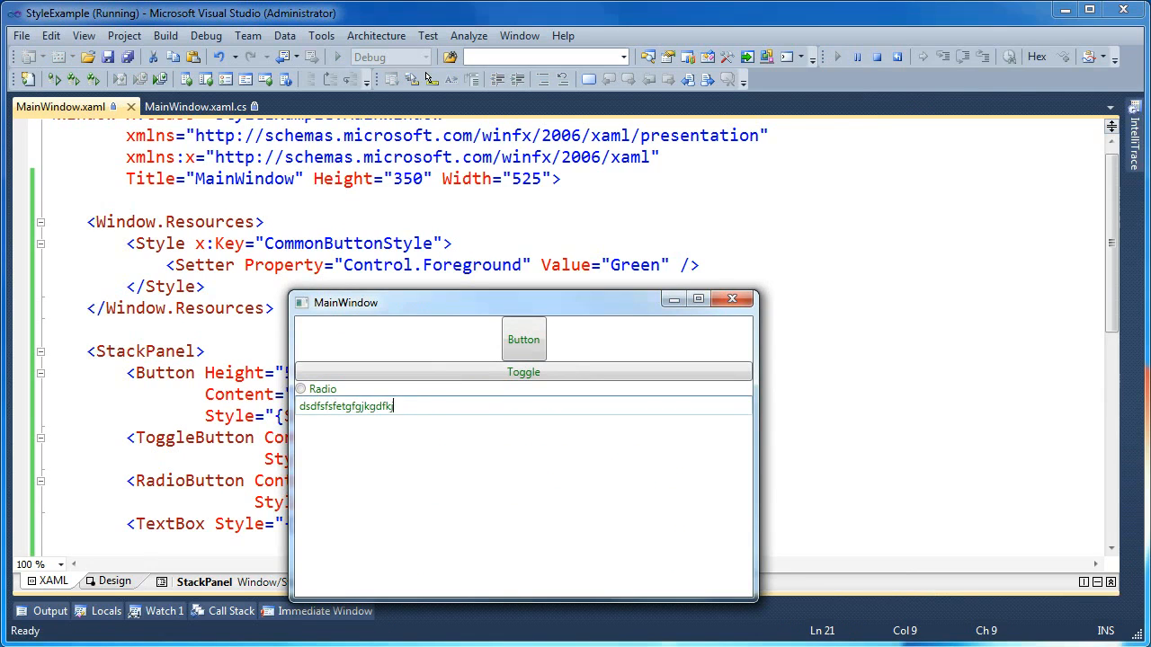
{"action": "type", "text": "Green"}
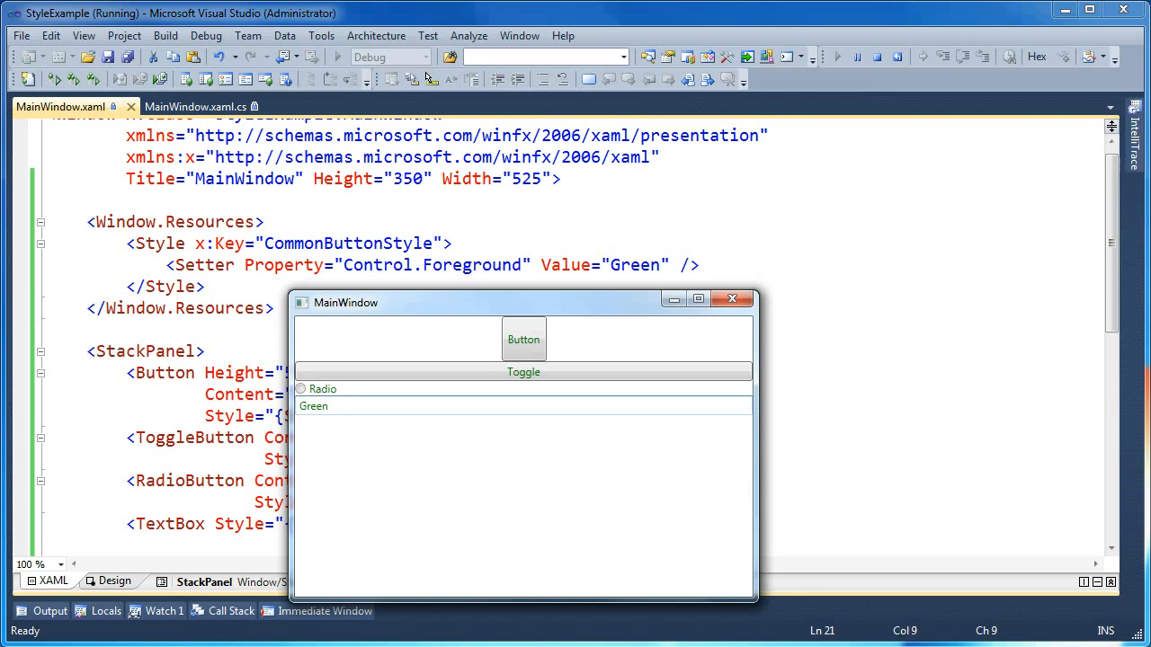
{"action": "left_click_drag", "start_coordinate": [347, 302], "coordinate": [390, 300]}
{"action": "type", "text": "<Setter P"}
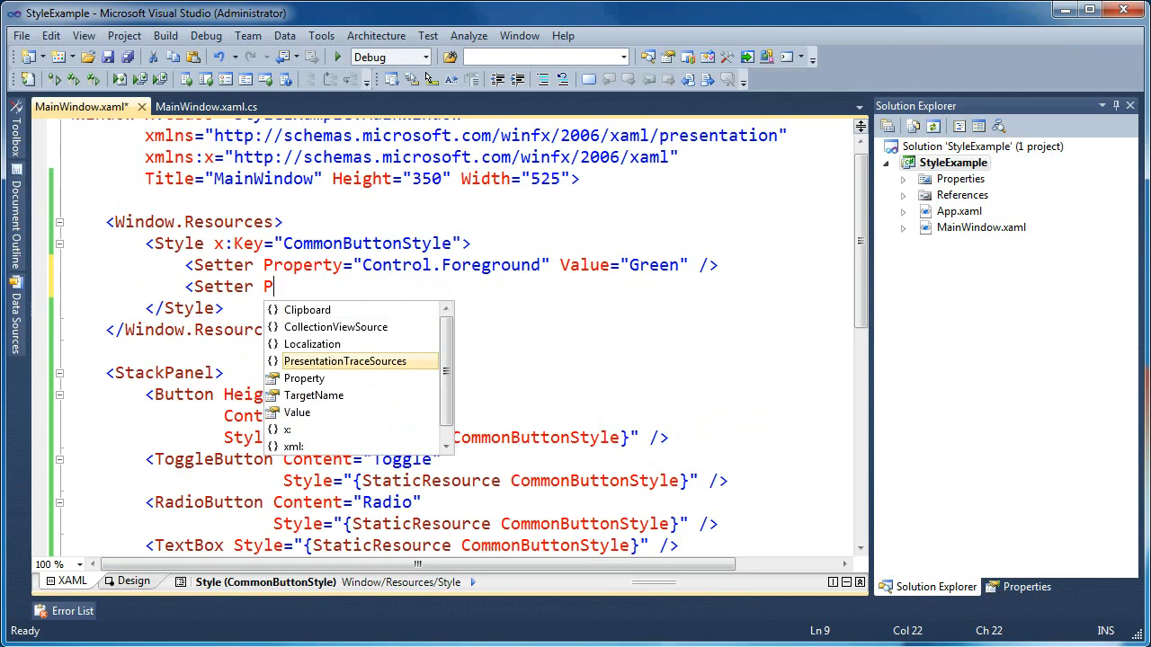
- Add a Setter giving ContentControl.Content the value 'Default Text', then run the app
{"action": "type", "text": "roperty=\"Co"}
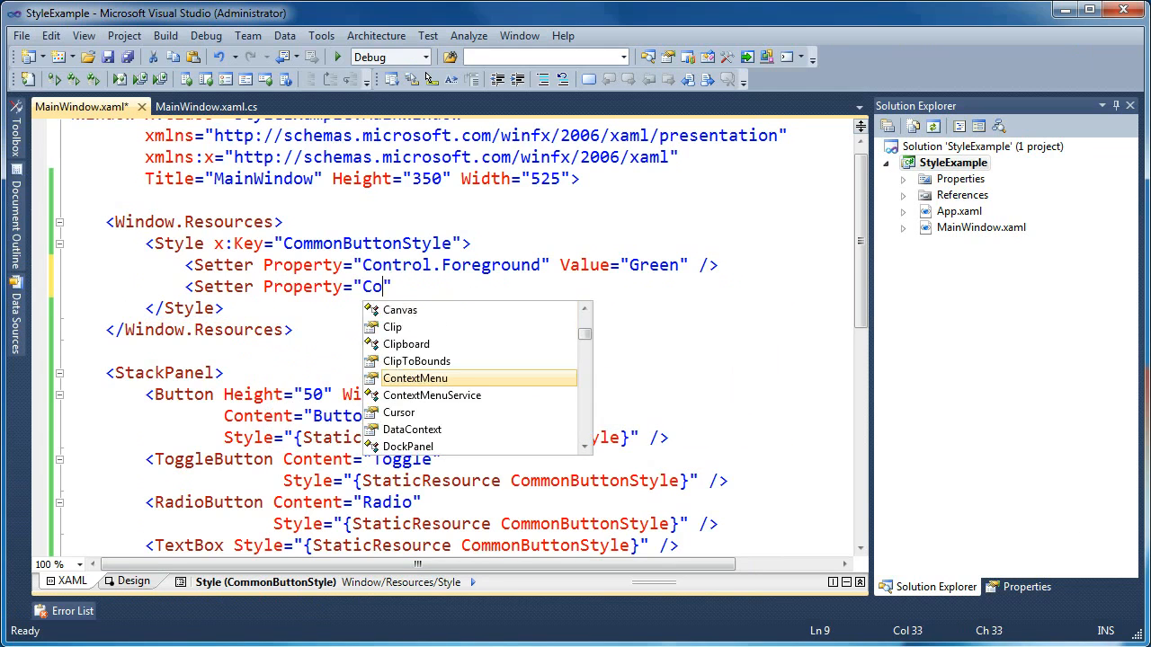
{"action": "type", "text": "ntentContro"}
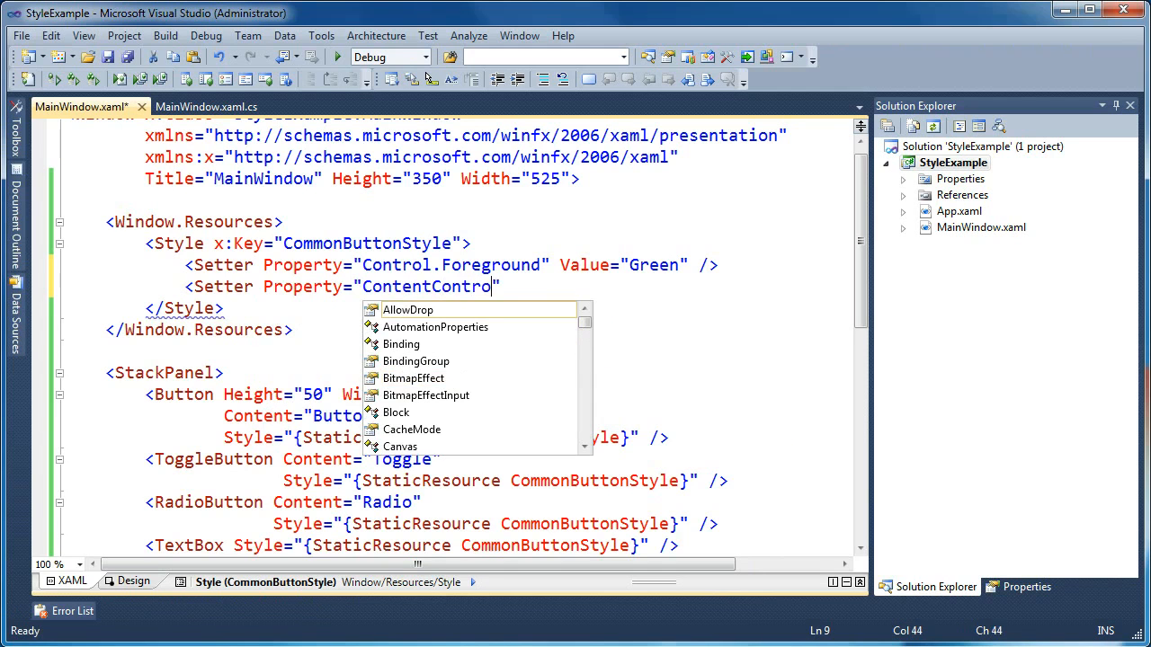
{"action": "type", "text": ".Content"}
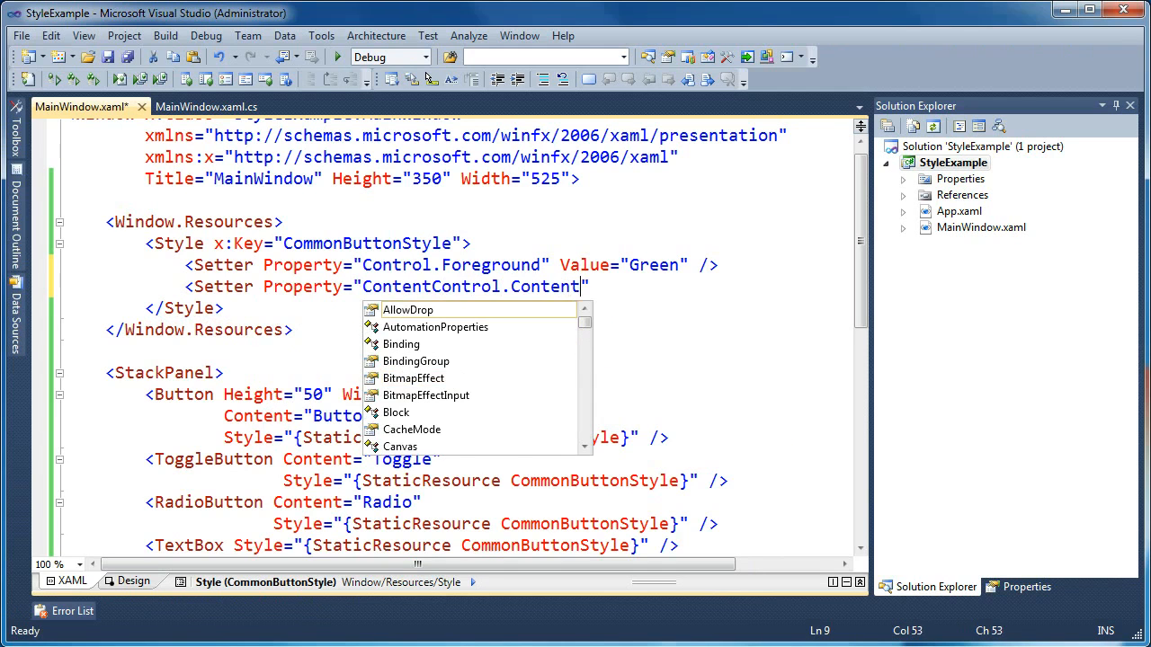
{"action": "type", "text": "Value=\"Default Text\" />"}
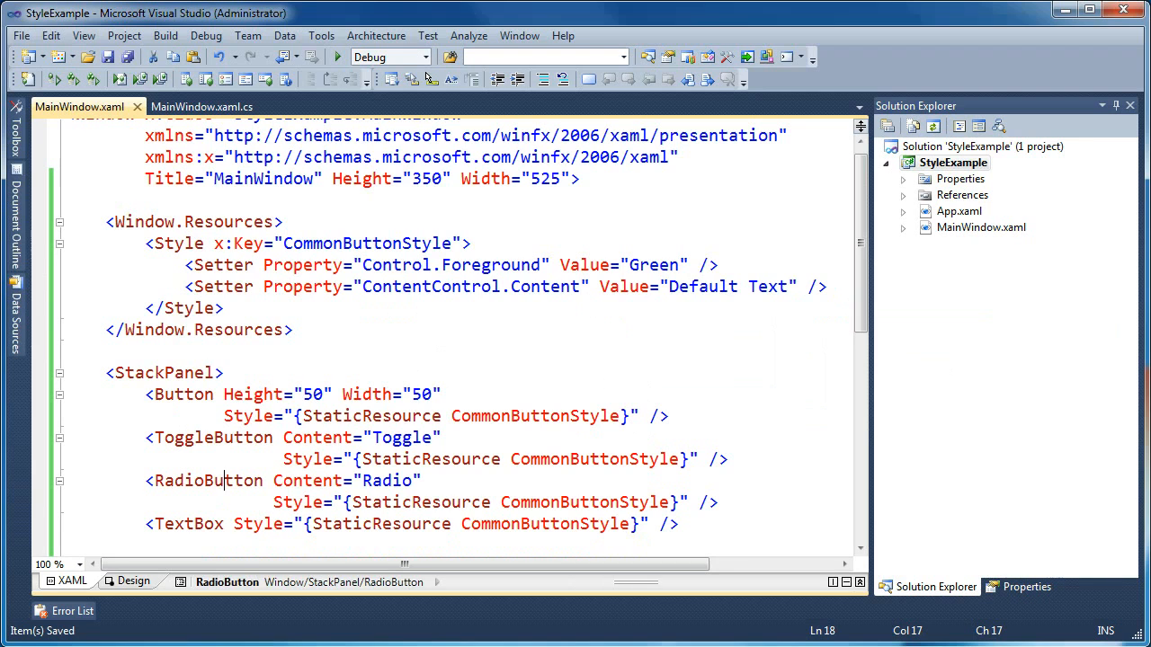
{"action": "left_click", "coordinate": [338, 56]}
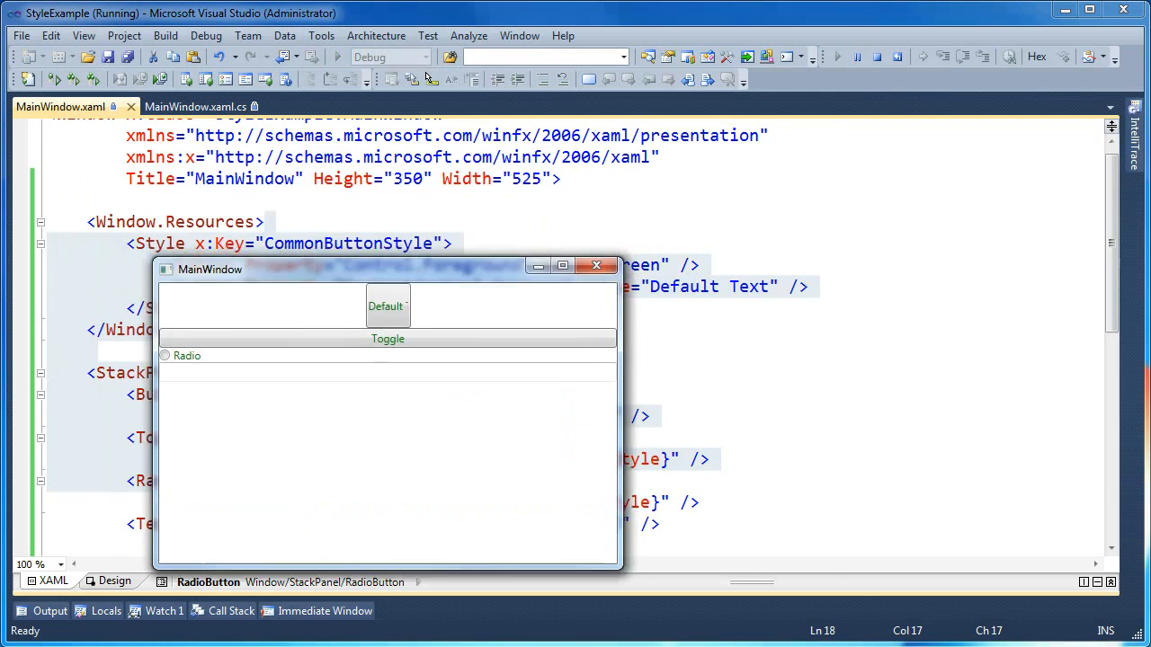
- Set the Button's Width to 150 and view the full 'Default Text' label
{"action": "left_click_drag", "start_coordinate": [209, 269], "coordinate": [551, 453]}
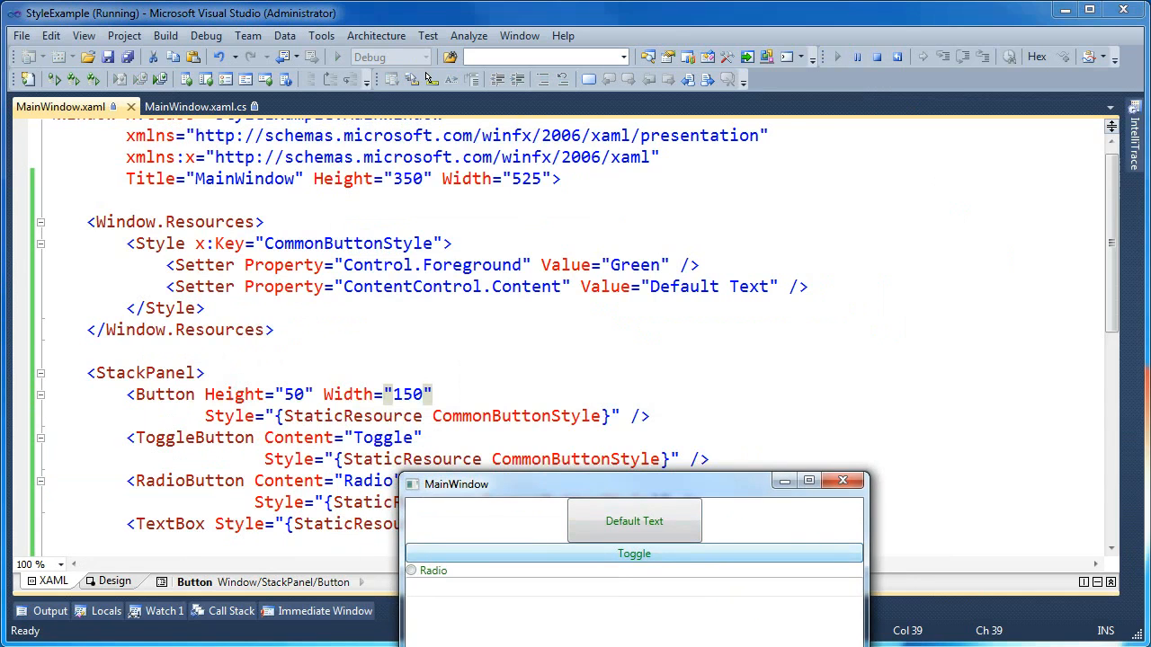
{"action": "left_click_drag", "start_coordinate": [455, 484], "coordinate": [825, 247]}
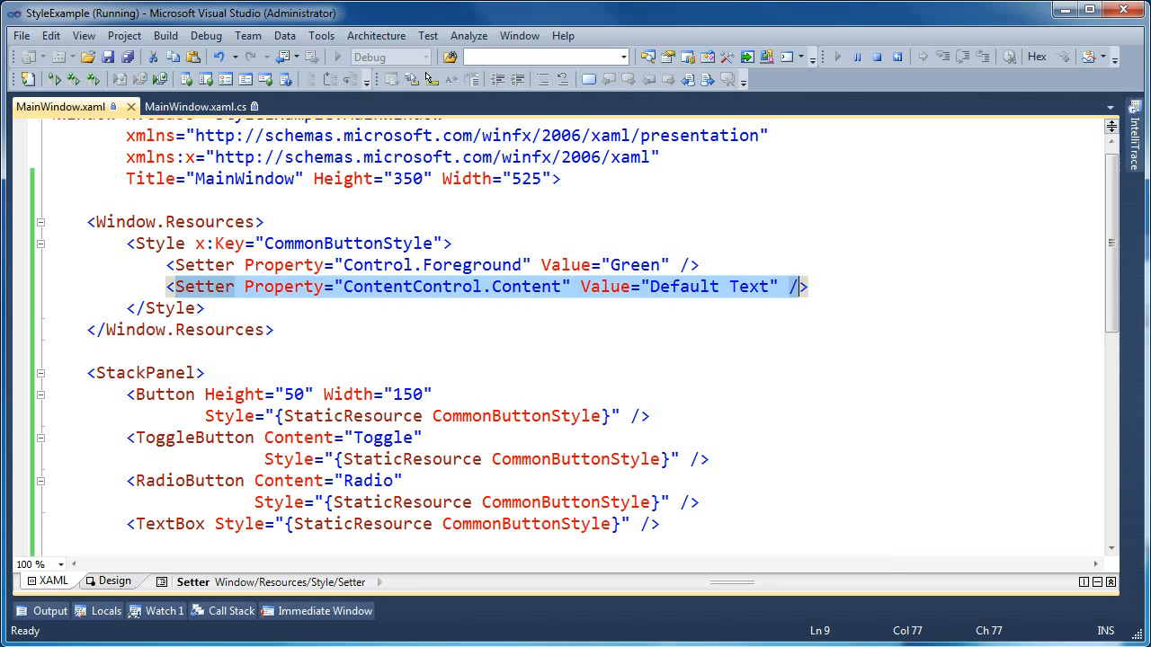
- Review the ToggleButton Content, Foreground setter and TextBox element in the XAML, typing 'gfdfgd'
{"action": "left_click", "coordinate": [268, 438]}
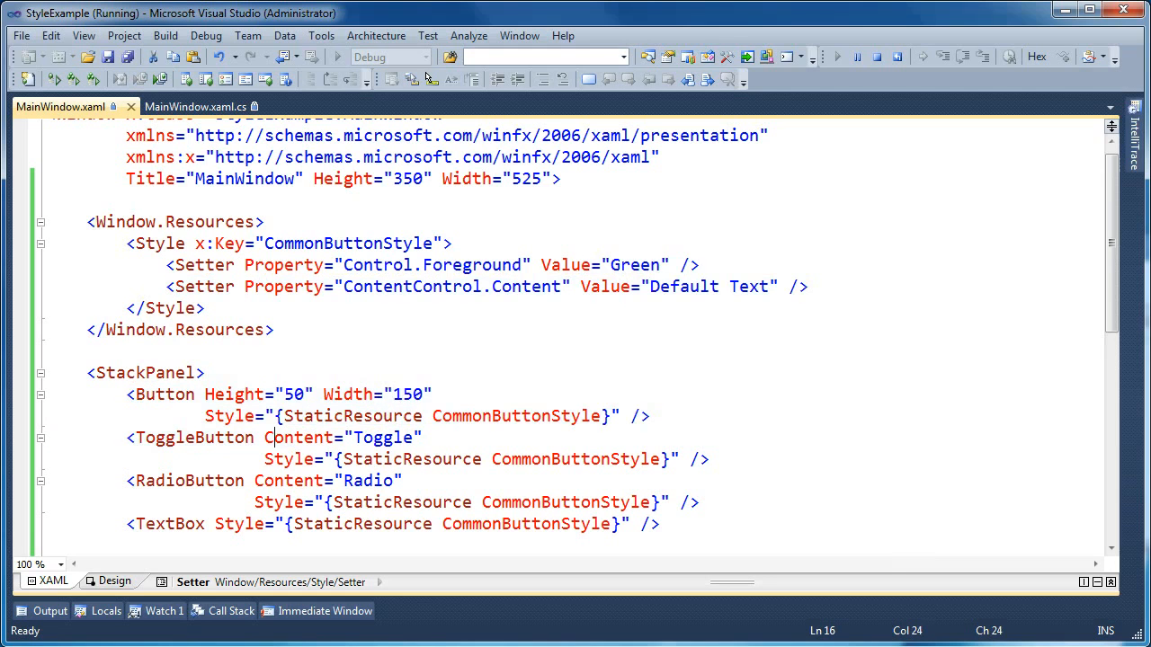
{"action": "left_click_drag", "start_coordinate": [128, 393], "coordinate": [336, 458]}
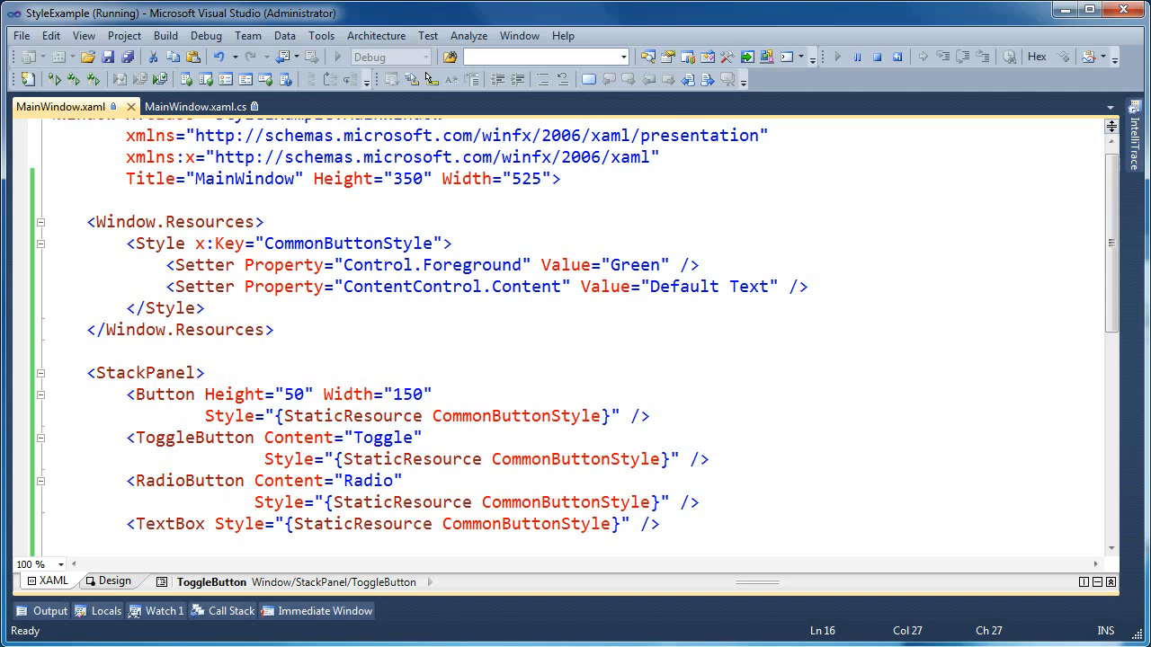
{"action": "double_click", "coordinate": [296, 437]}
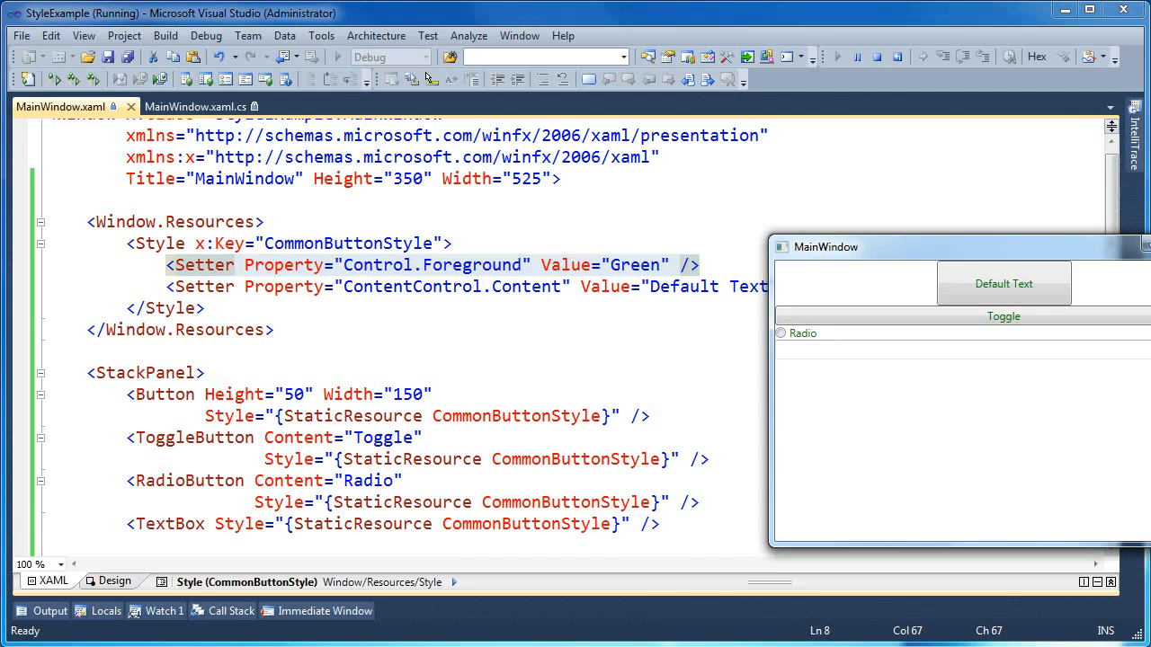
{"action": "type", "text": "gfdfgd"}
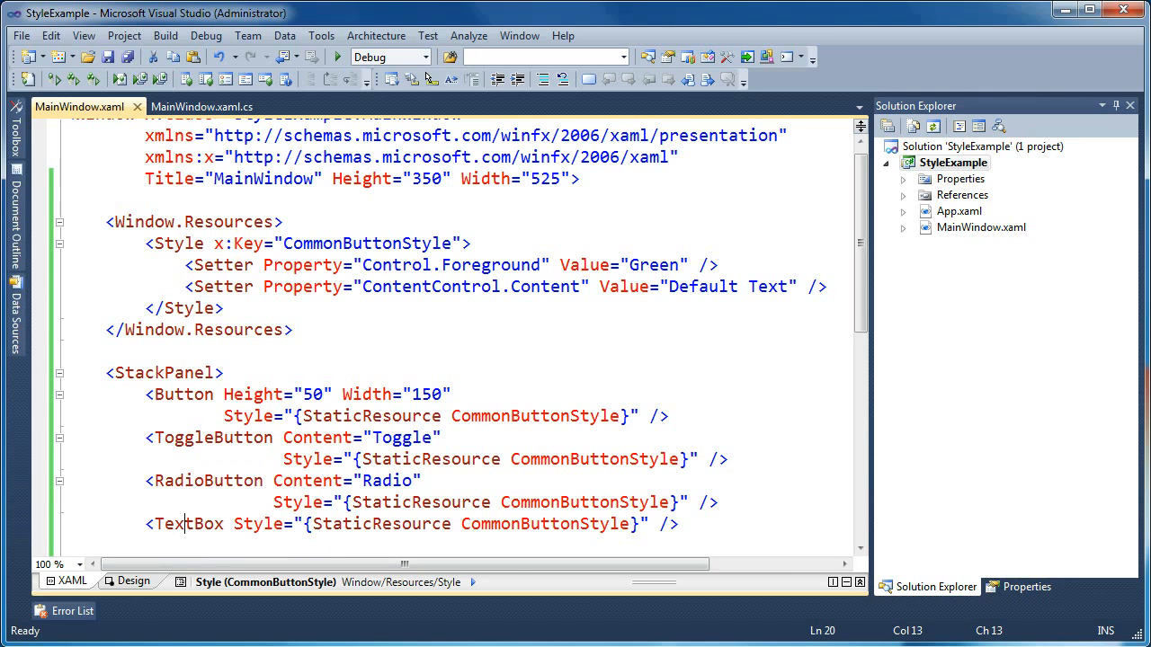
{"action": "left_click", "coordinate": [153, 523]}
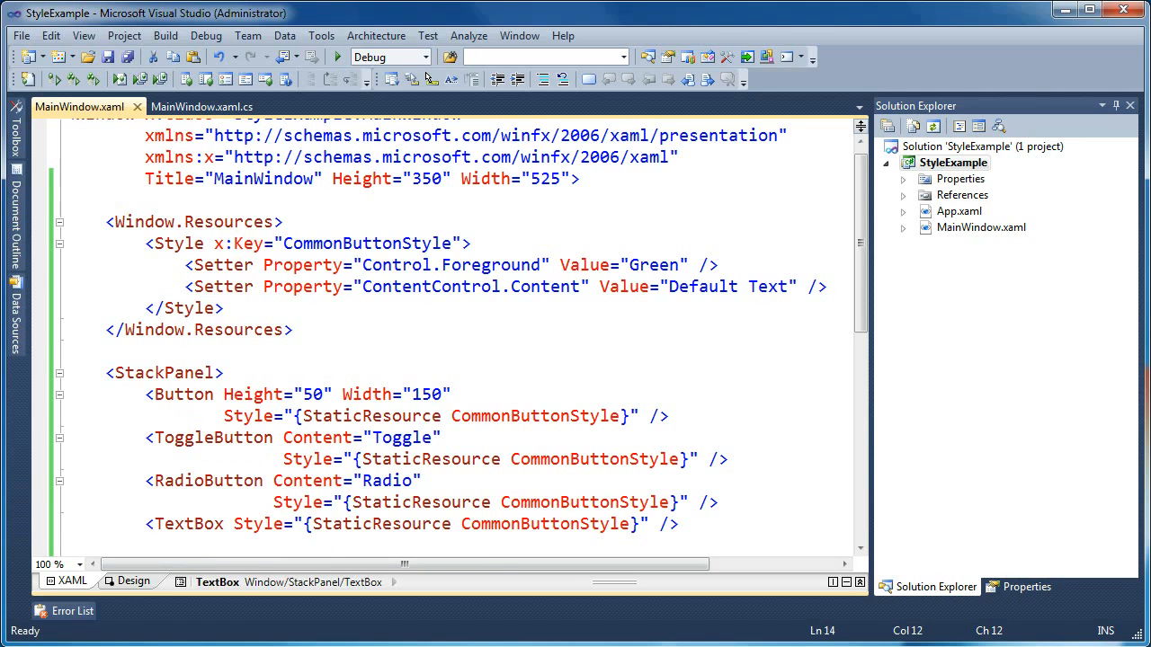
{"action": "double_click", "coordinate": [189, 524]}
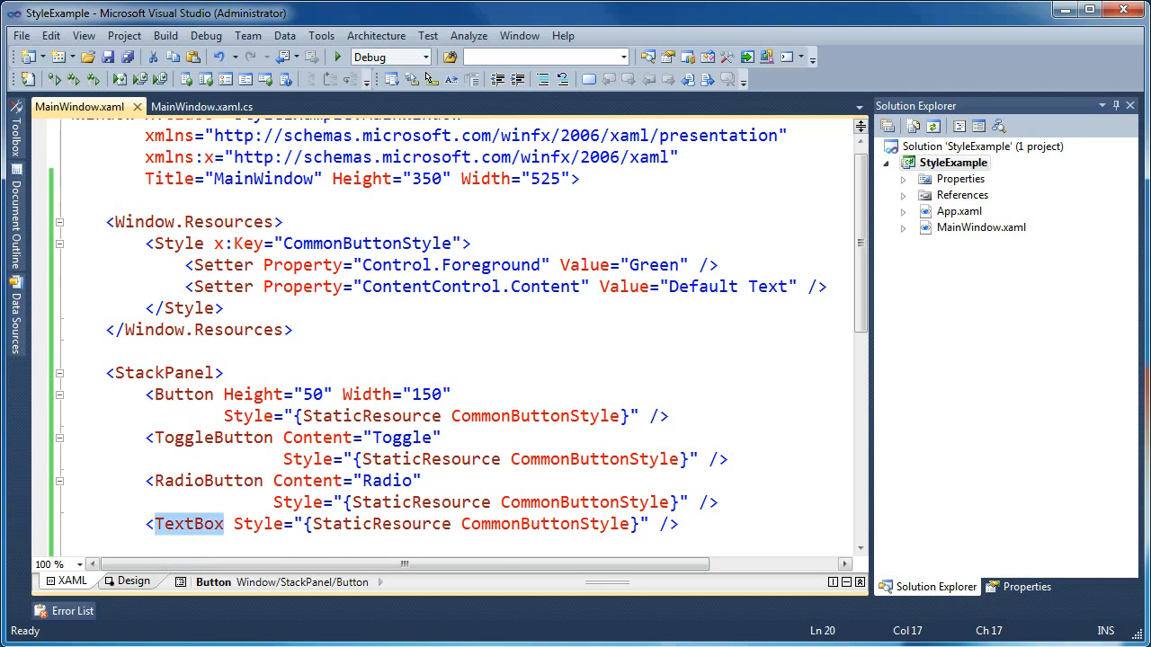